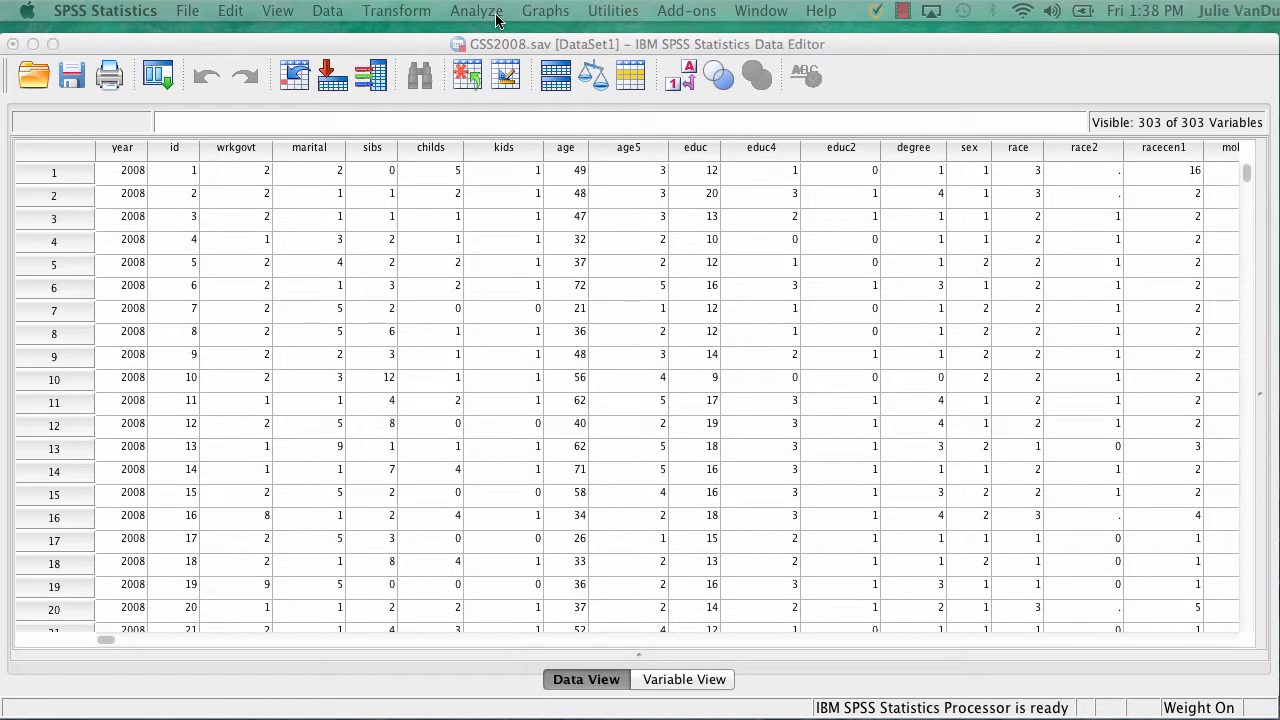
Open the Independent-Samples T Test dialog from Analyze > Compare Means
click(476, 11)
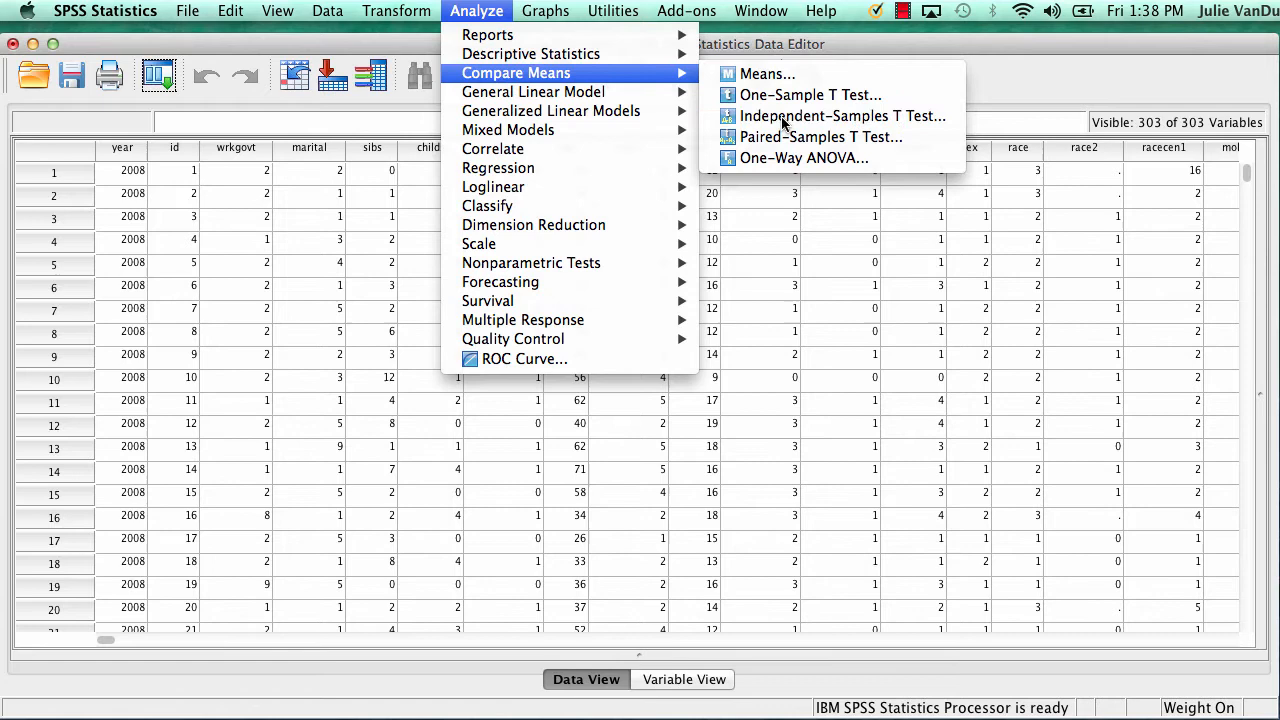
click(842, 116)
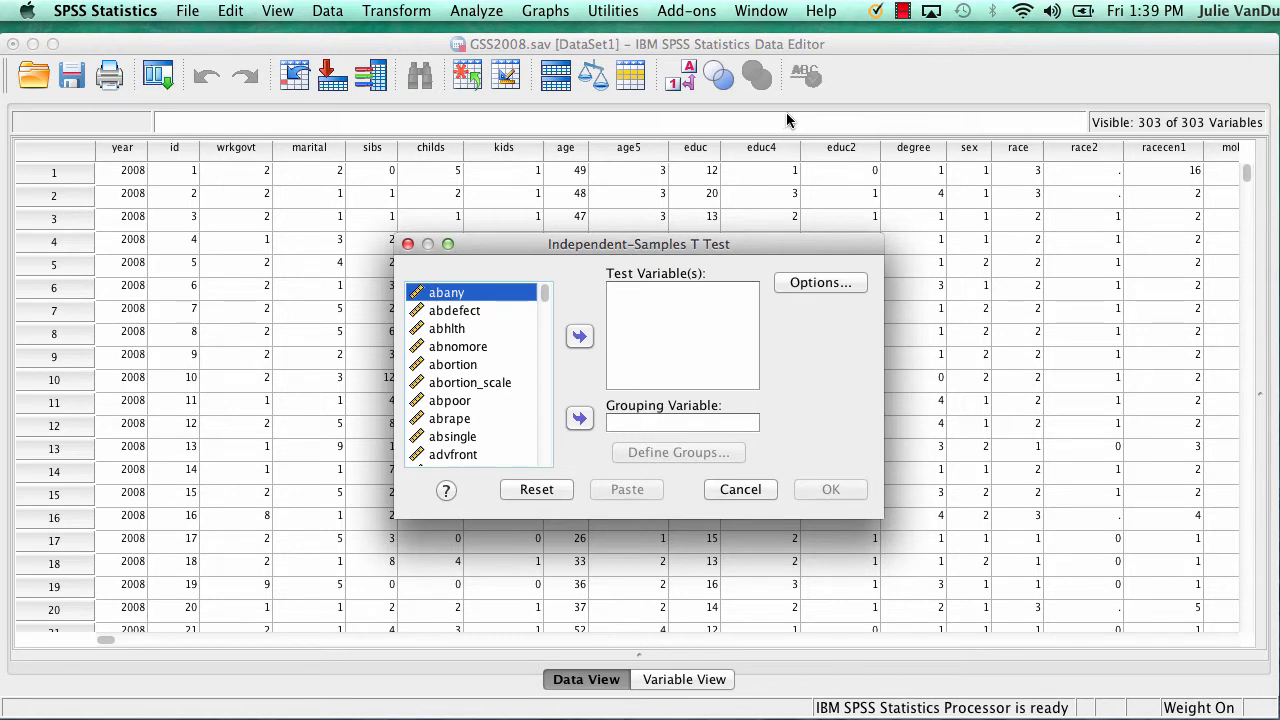
mouse_move(625, 188)
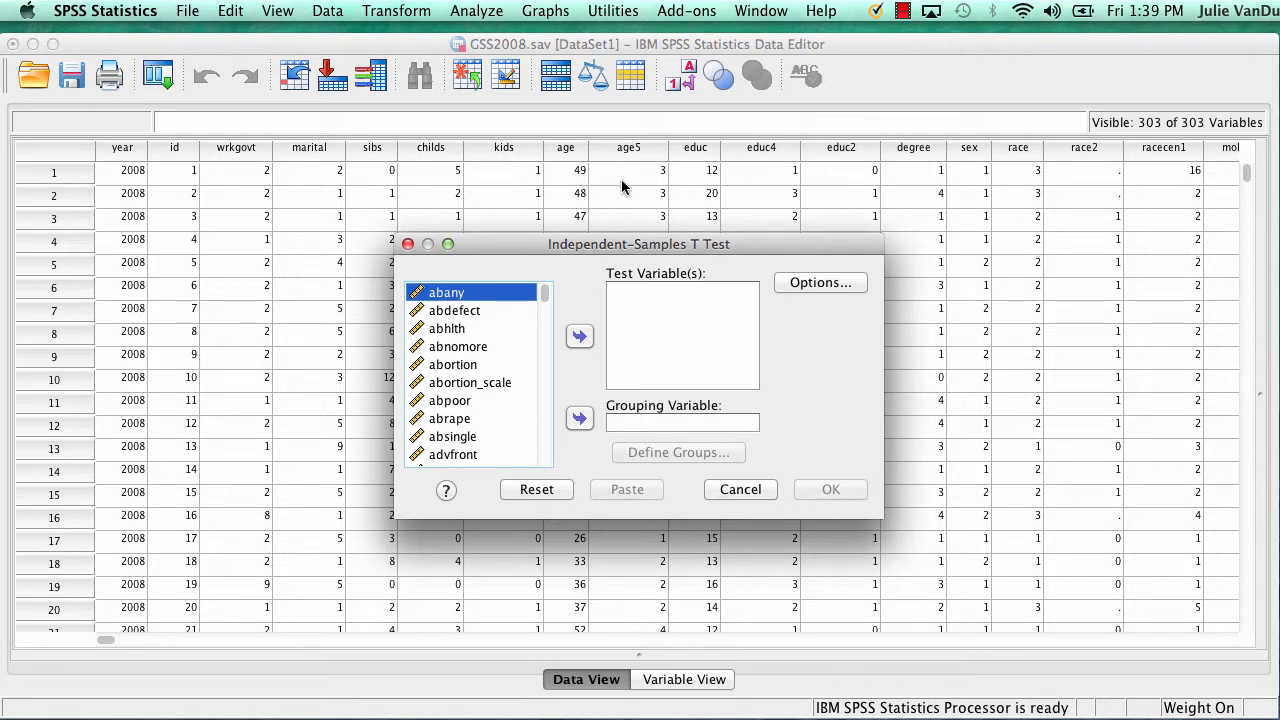
mouse_move(627, 188)
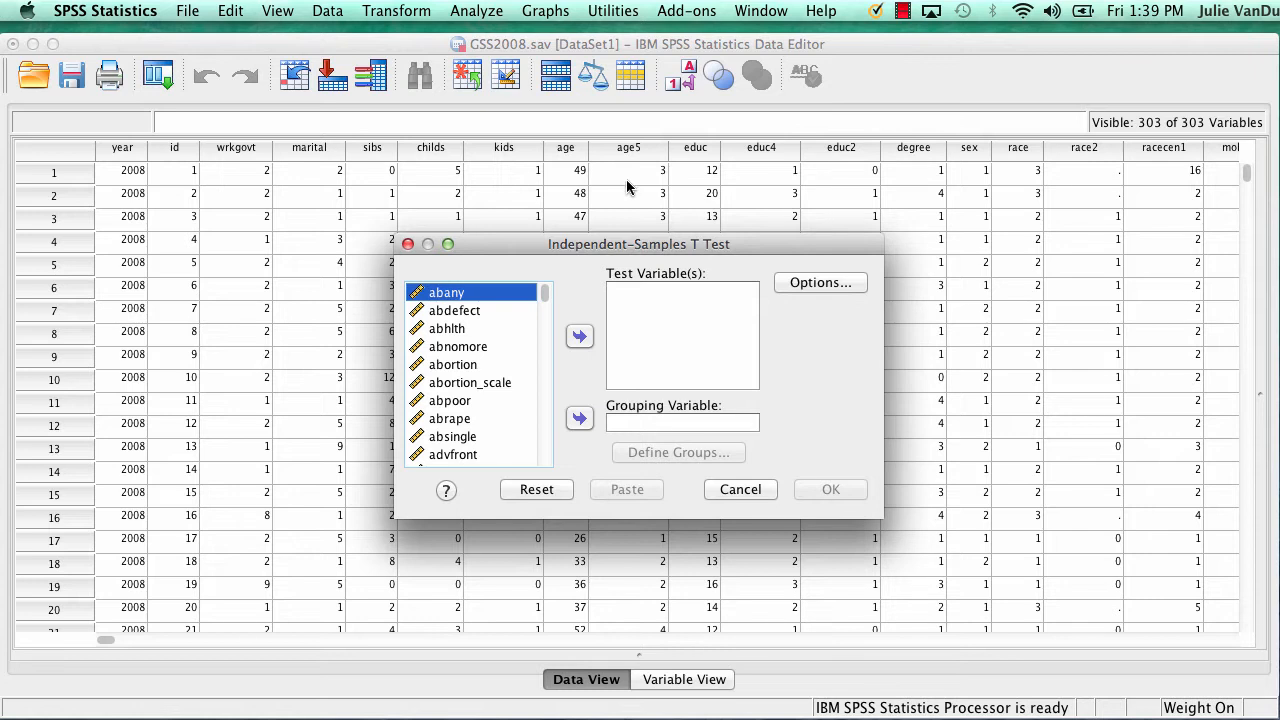
mouse_move(485, 360)
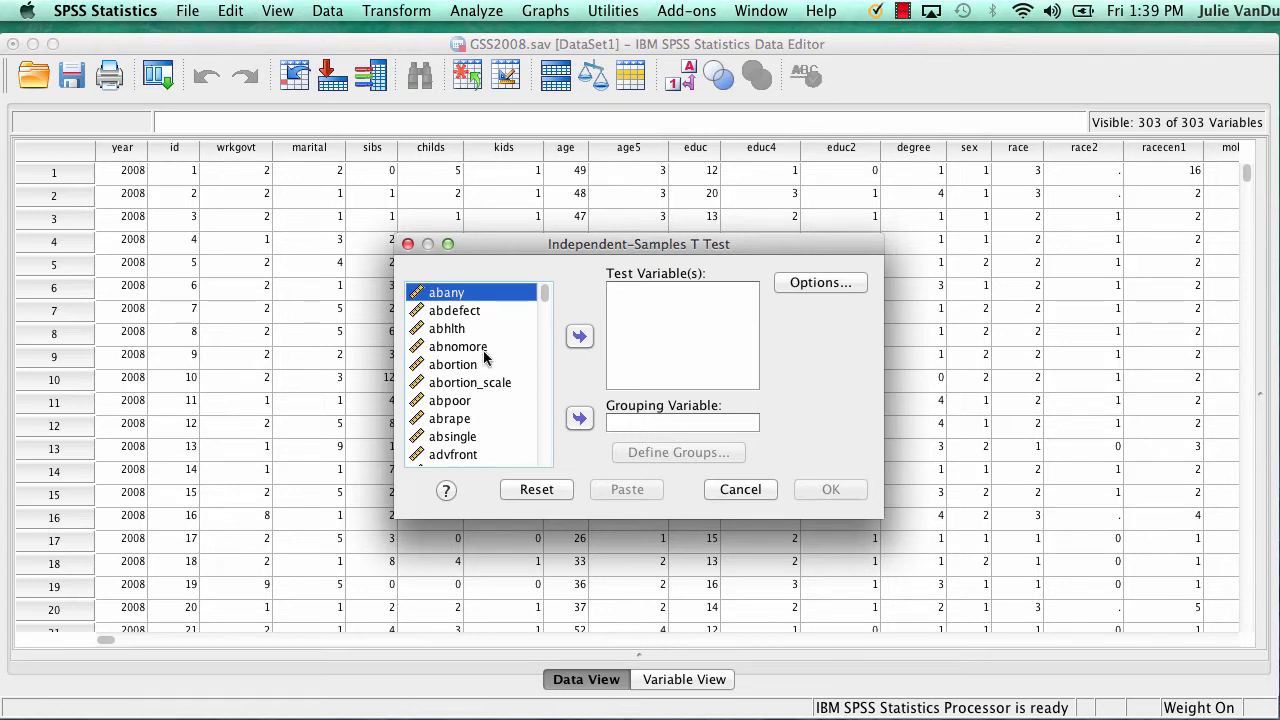
Make attend3 the test variable and age the grouping variable, then open Define Groups
scroll(down, 3)
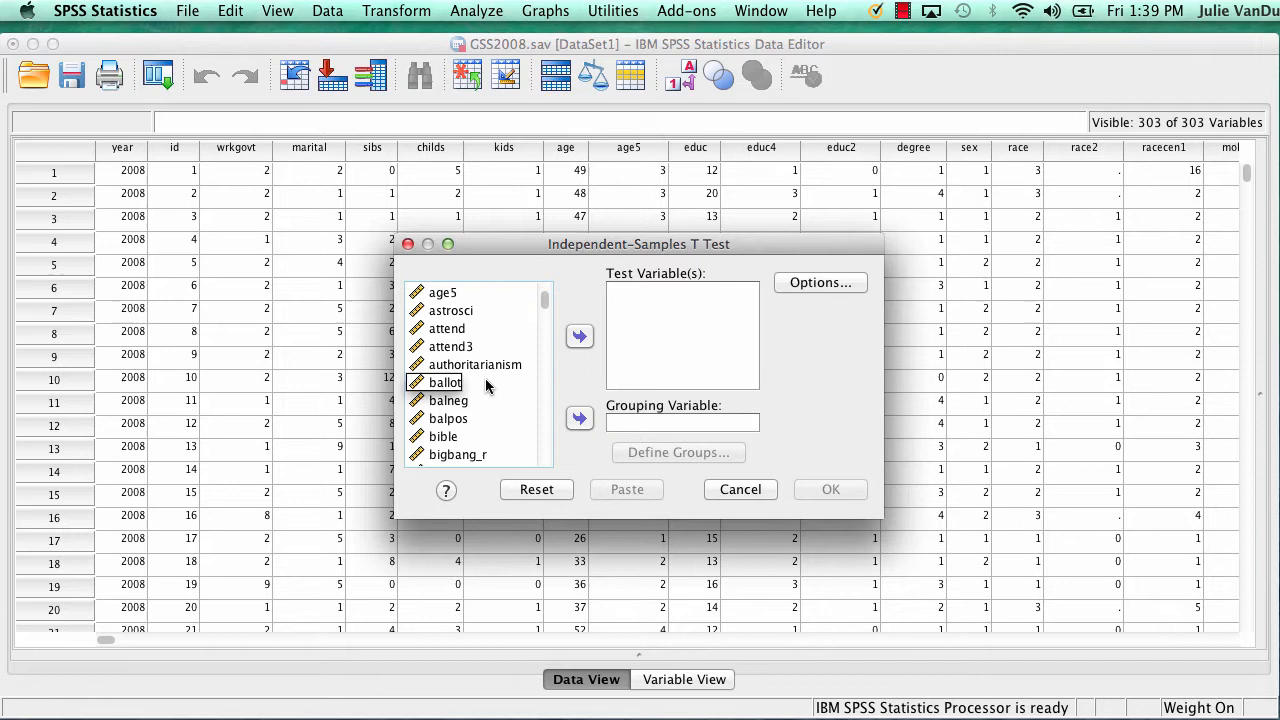
click(451, 346)
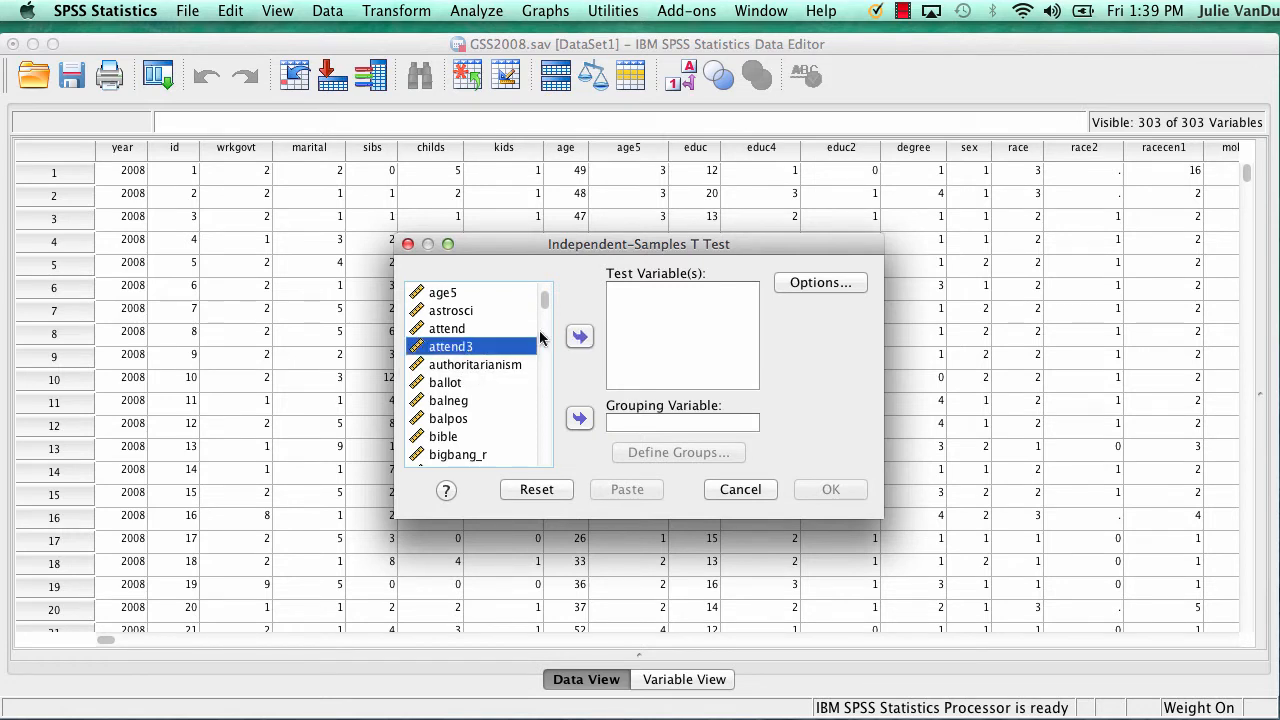
click(579, 336)
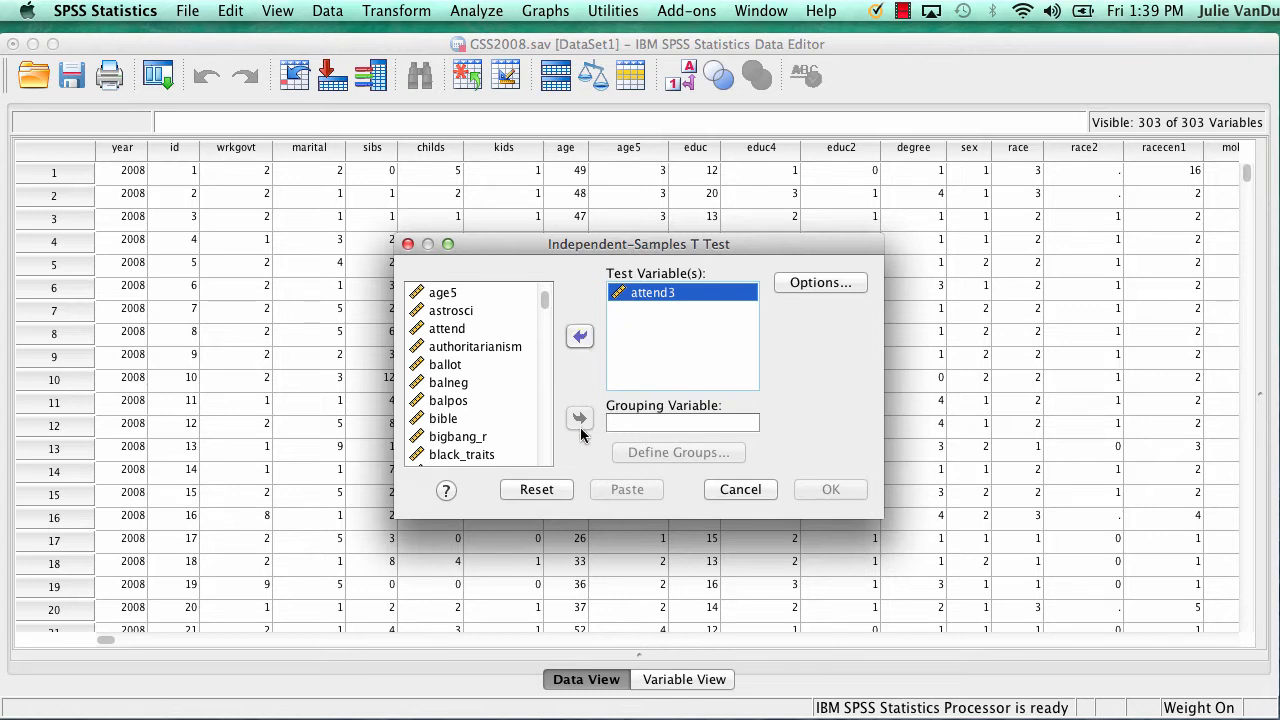
click(448, 400)
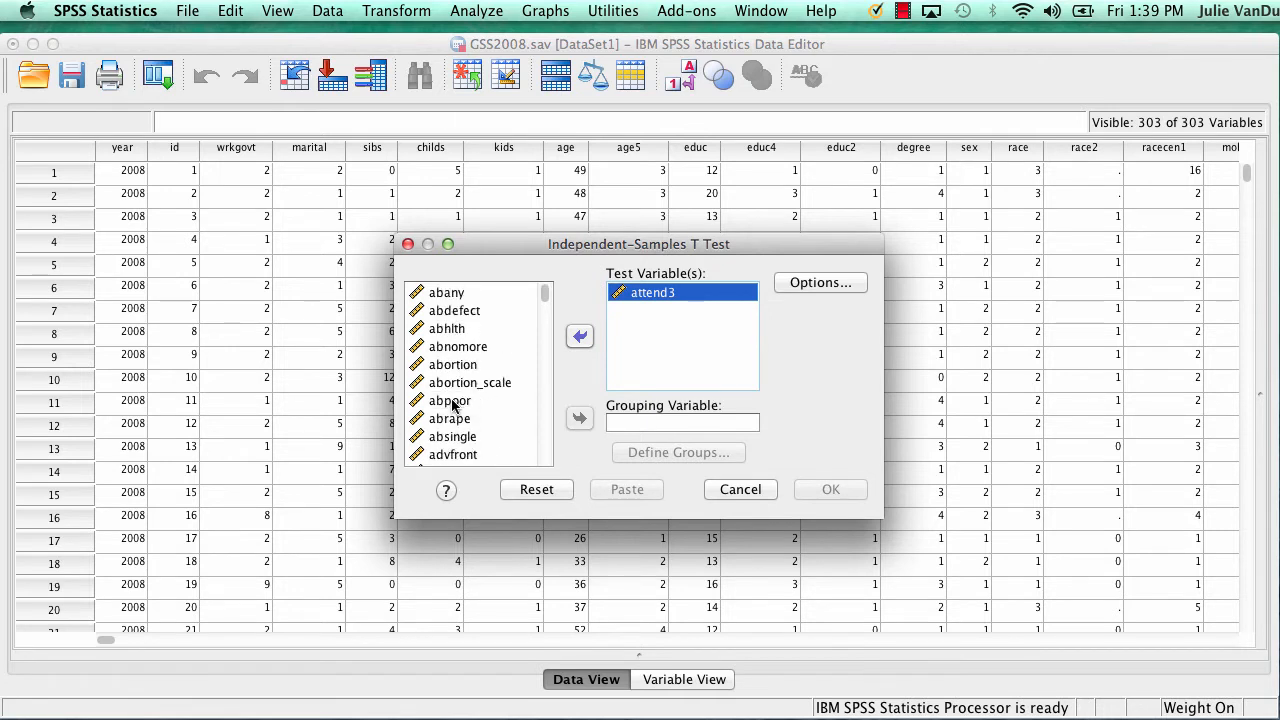
scroll(down, 3)
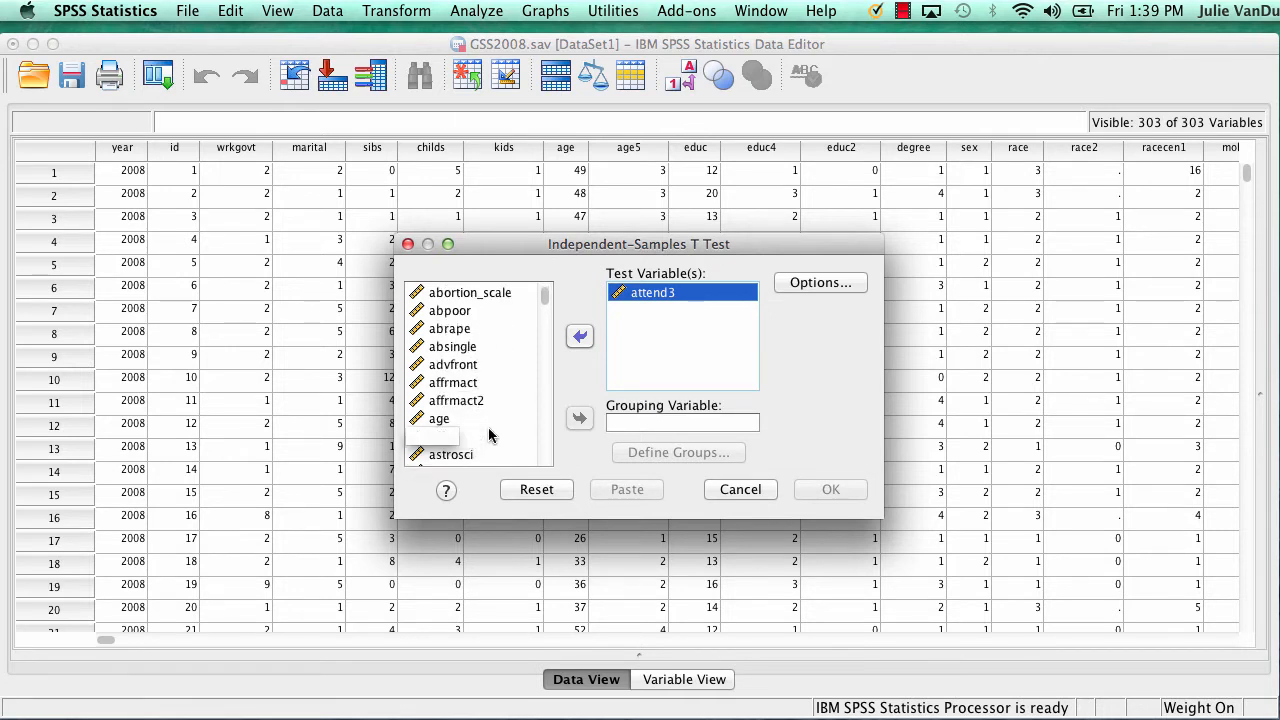
click(579, 417)
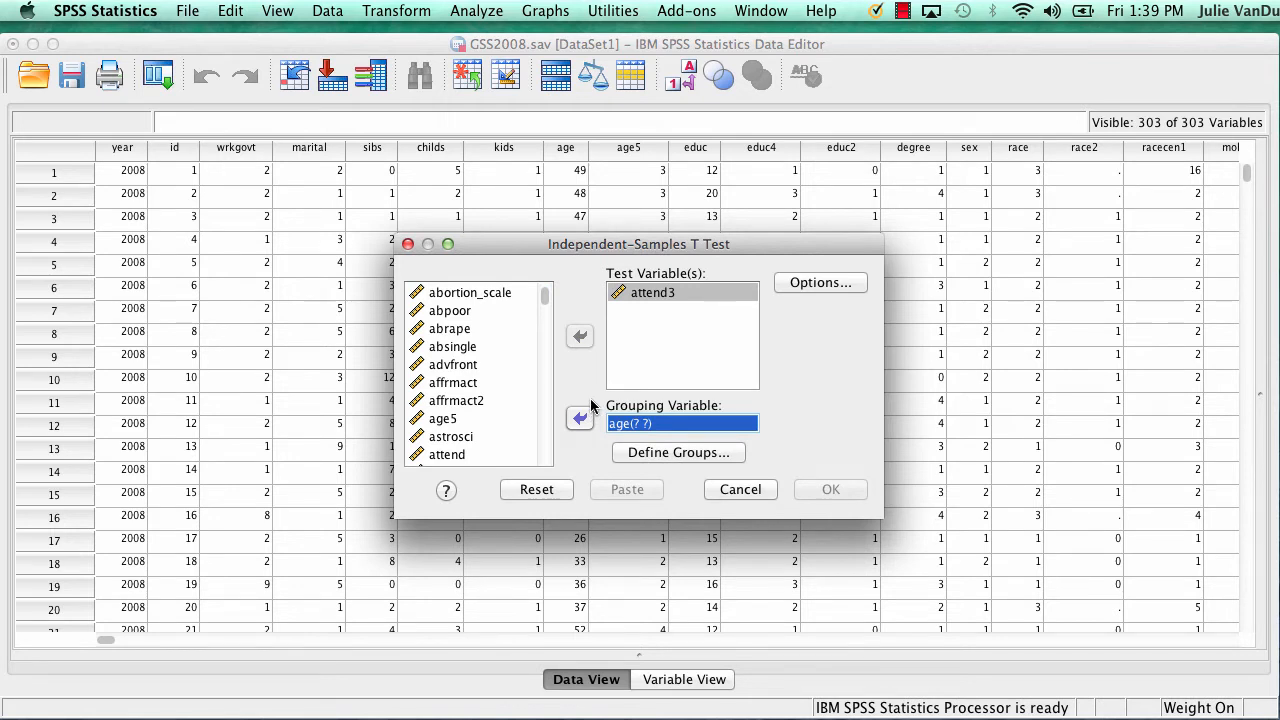
click(678, 452)
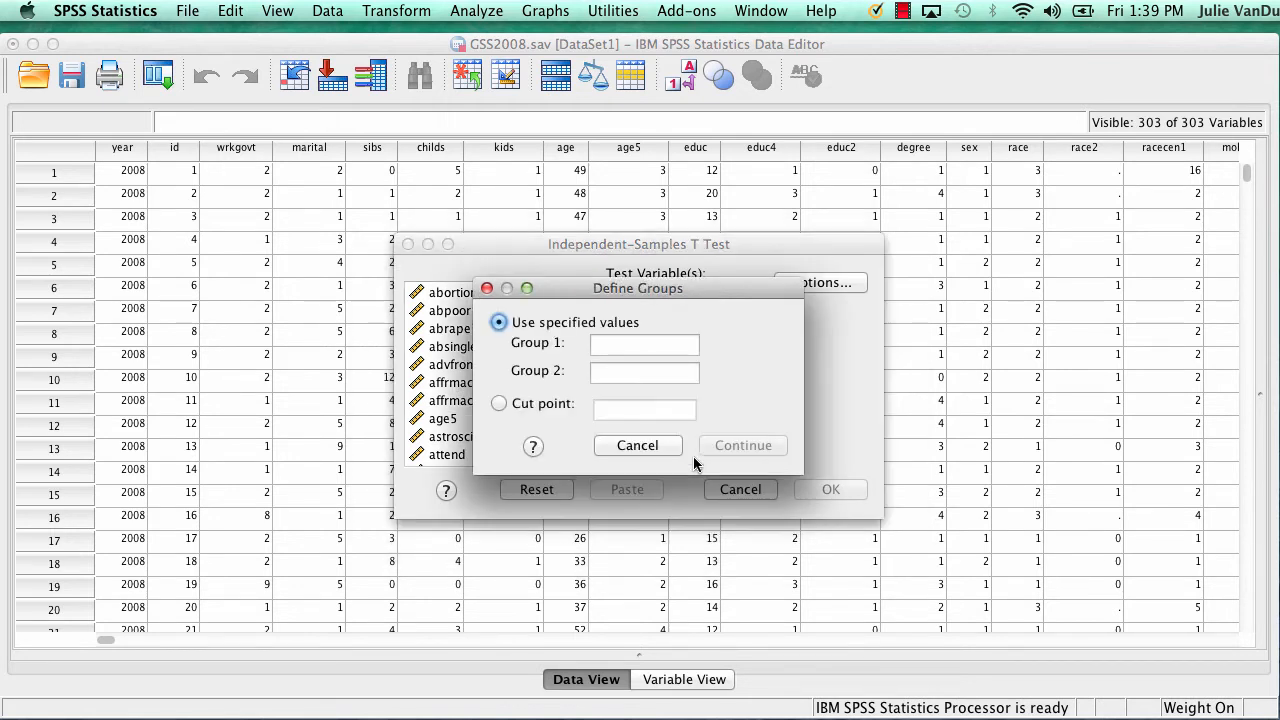
Define the age groups with a cut point of 40
click(499, 403)
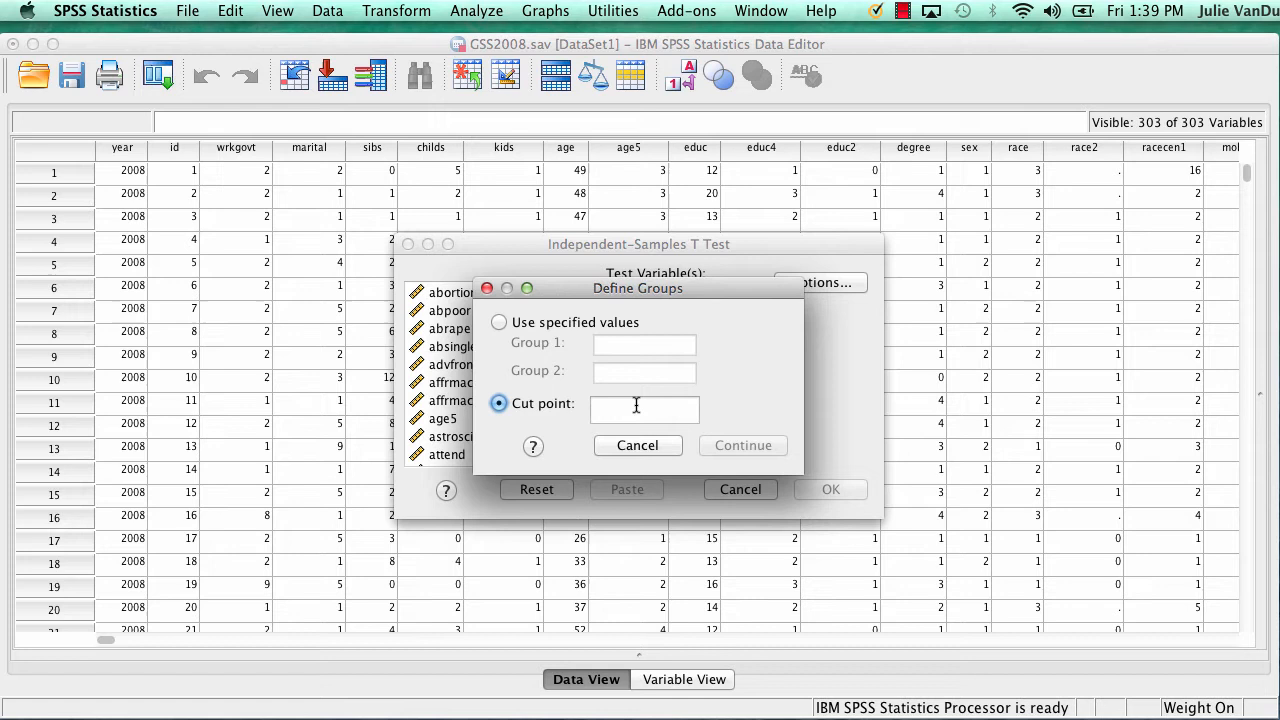
click(644, 408)
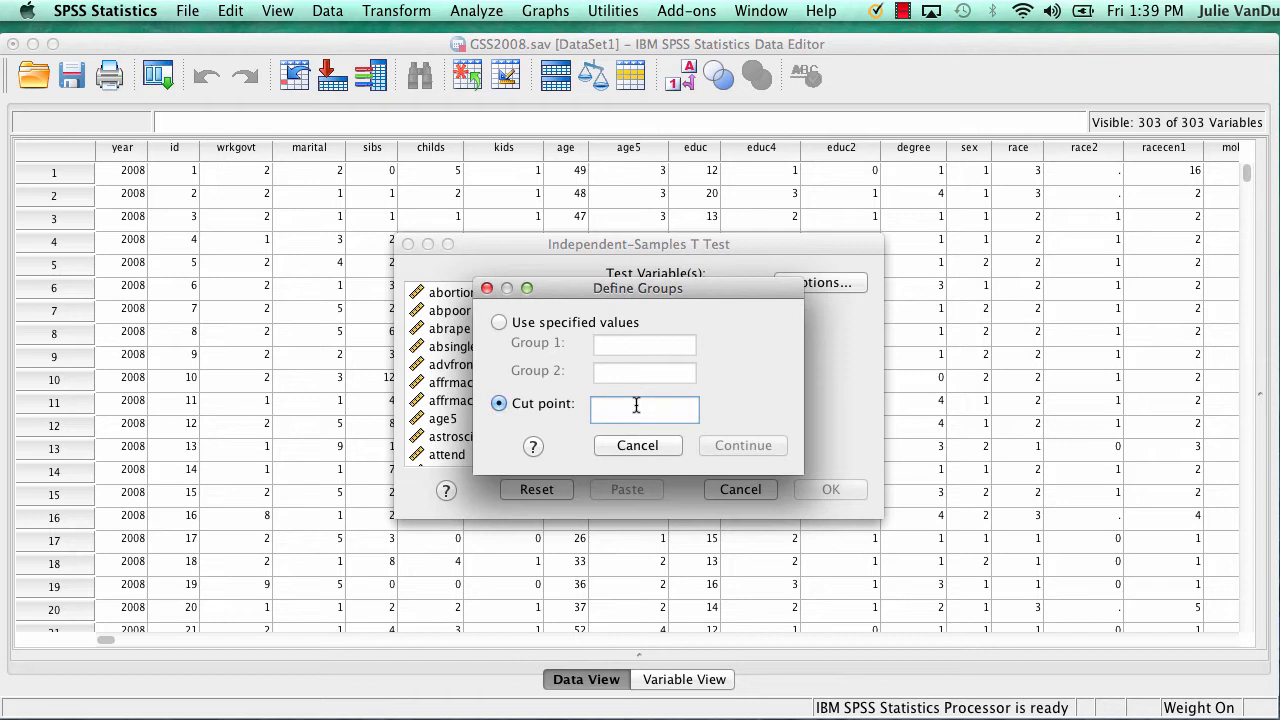
text(40)
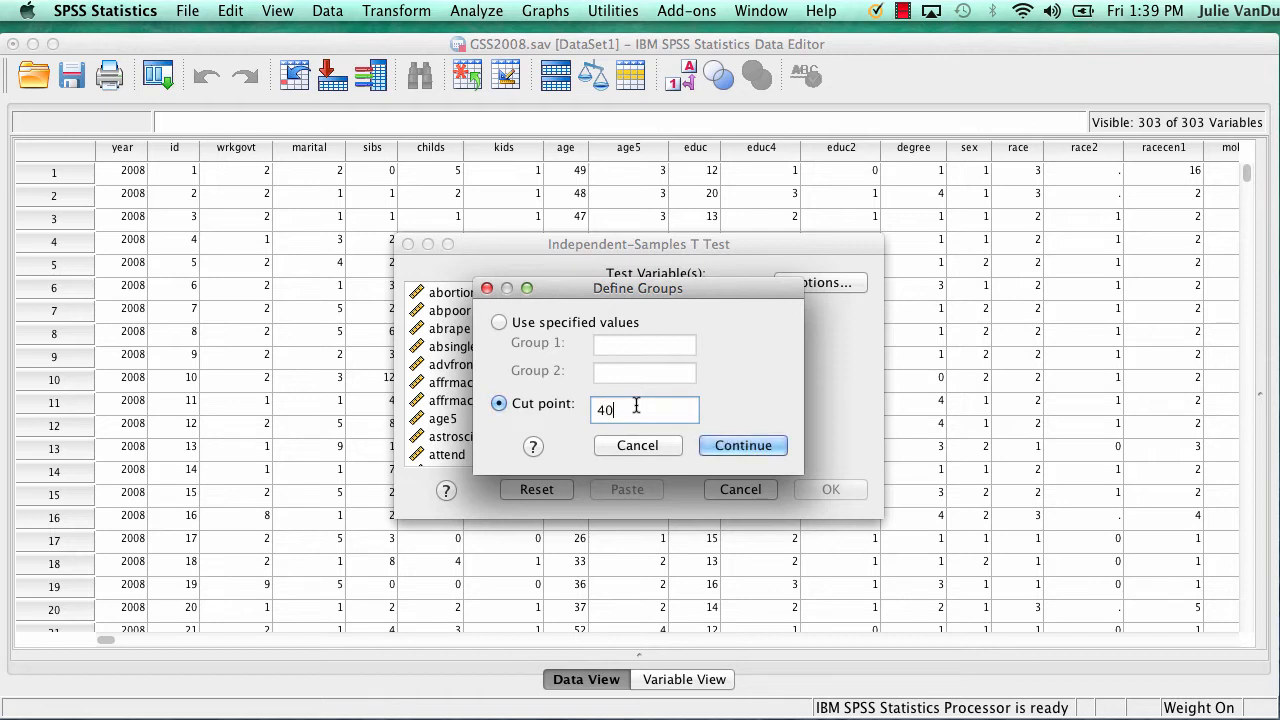
click(743, 445)
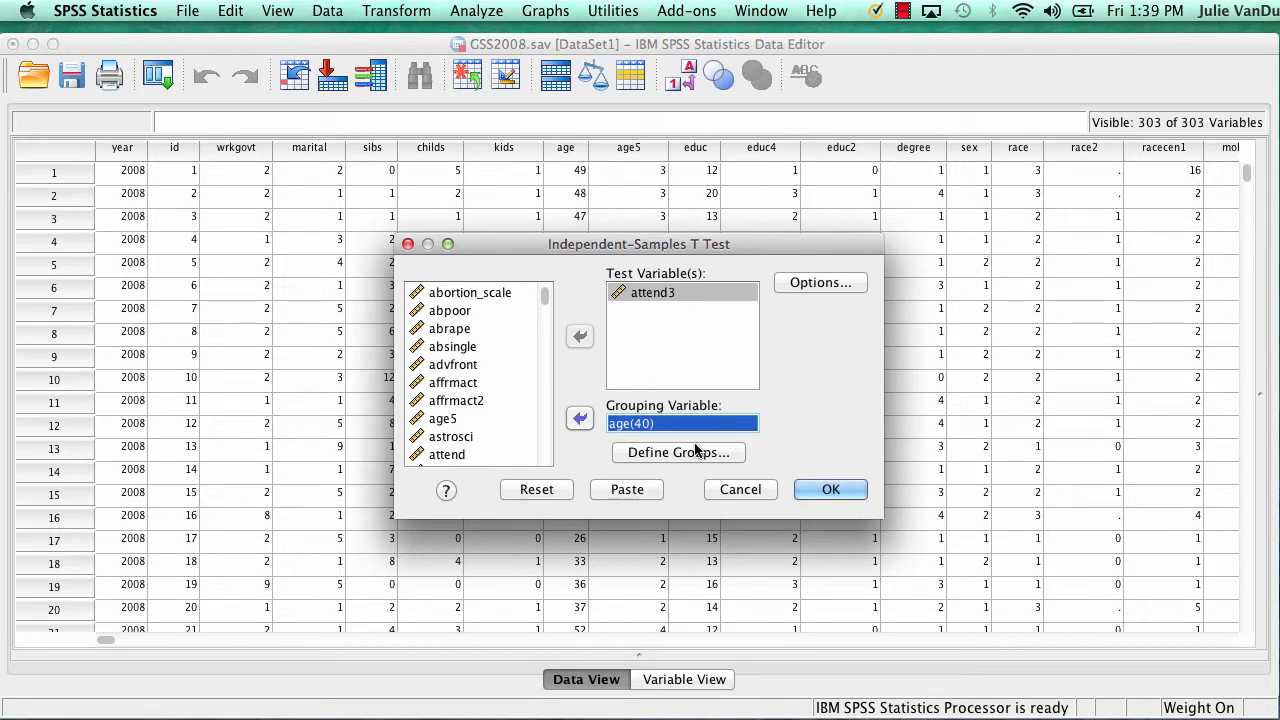
mouse_move(740, 364)
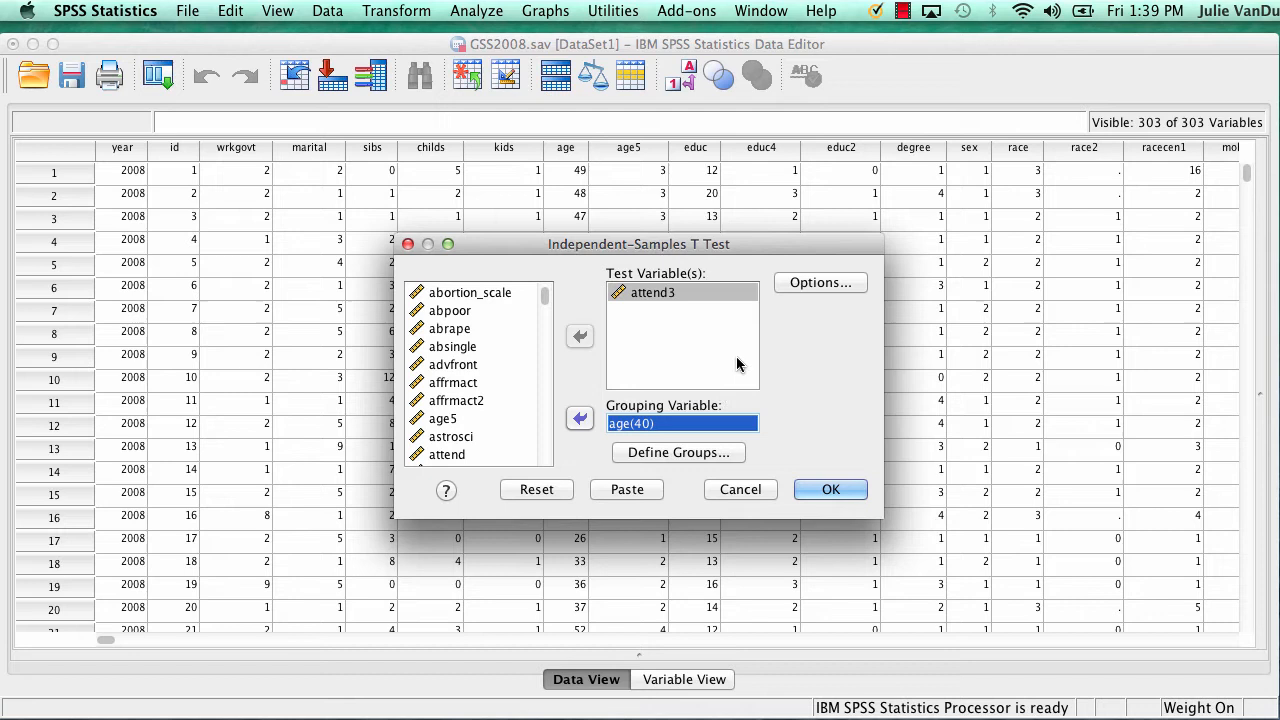
Set the confidence interval to 90% in Options and run the t test
click(819, 282)
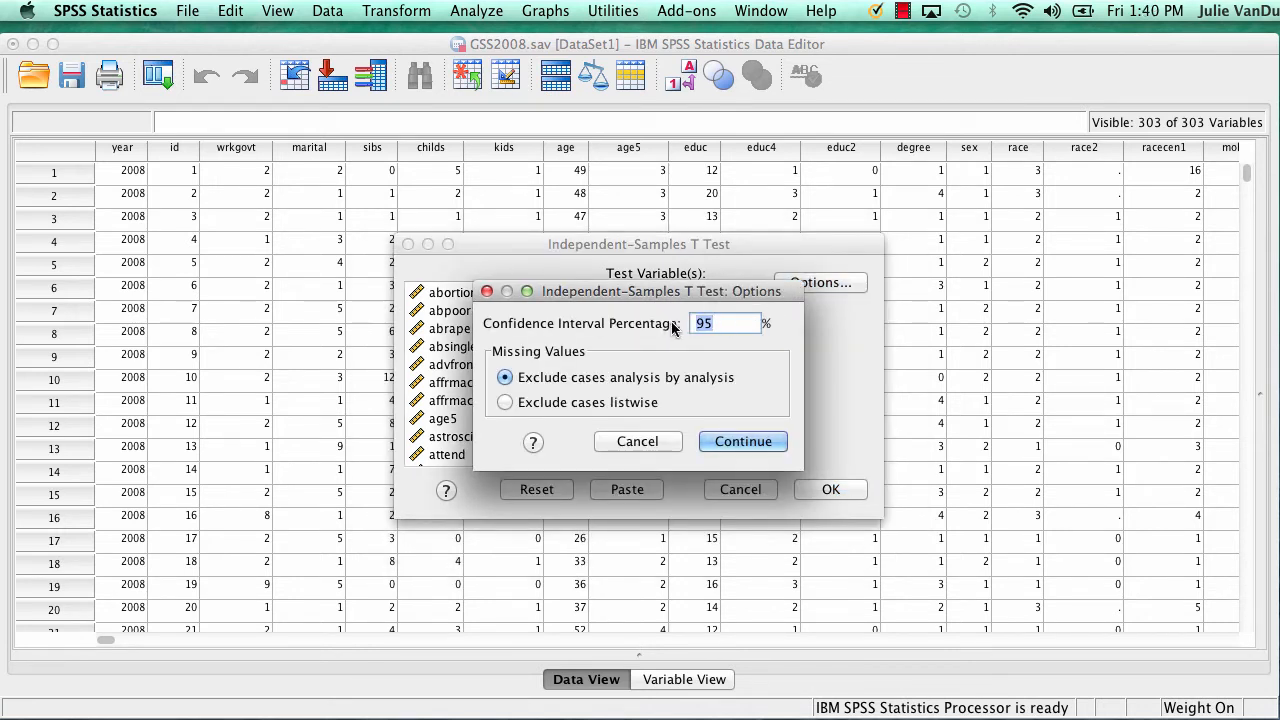
text(90)
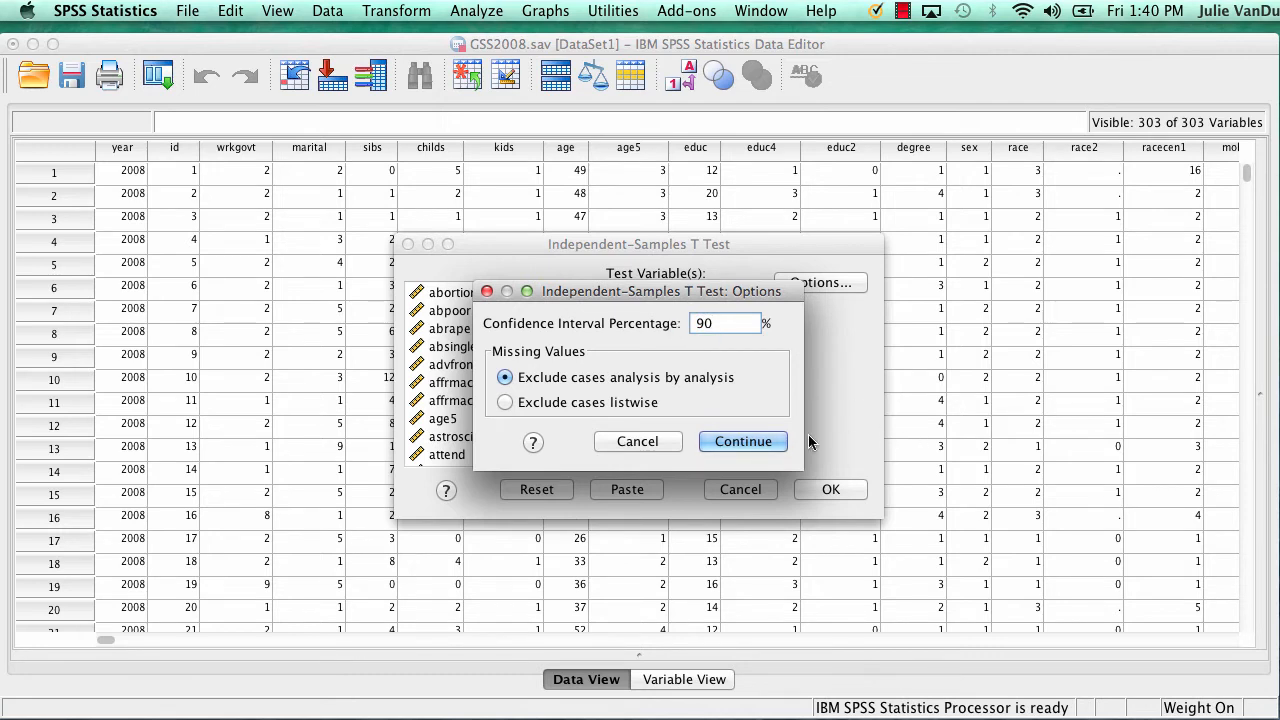
click(743, 441)
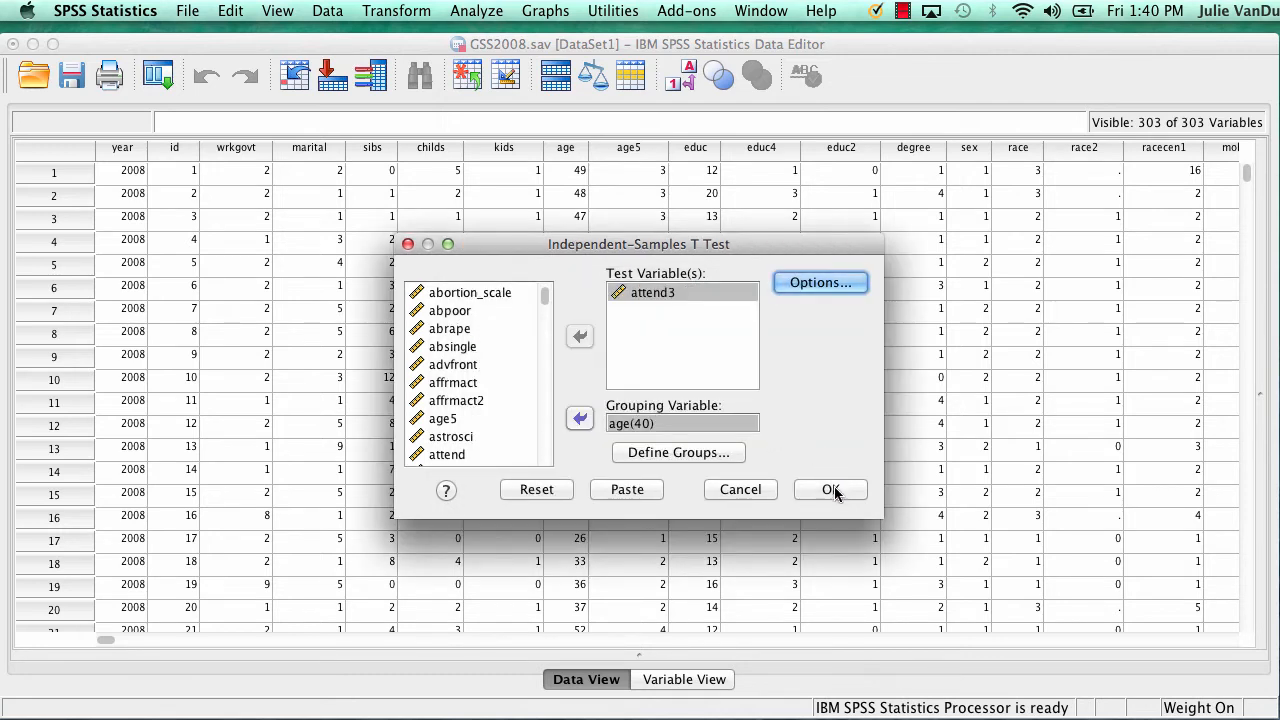
click(830, 489)
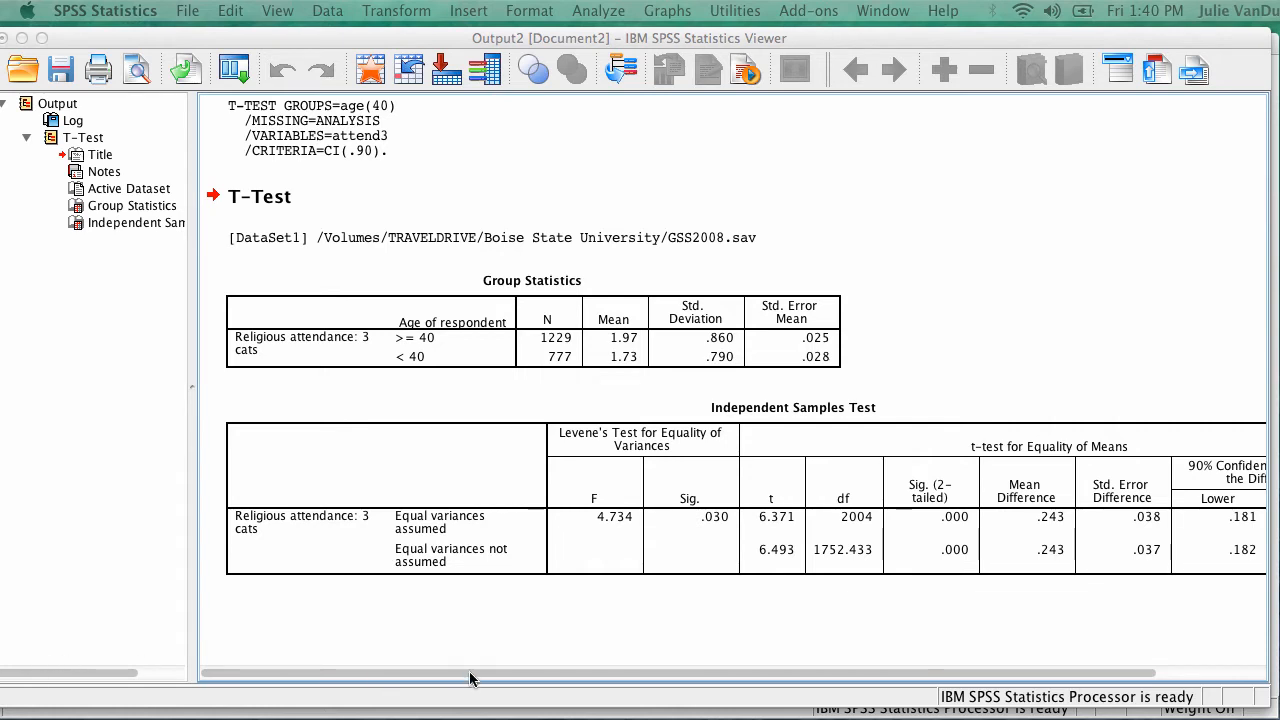
Scroll the output right to view the Group Statistics and Independent Samples Test tables
scroll(right, 3)
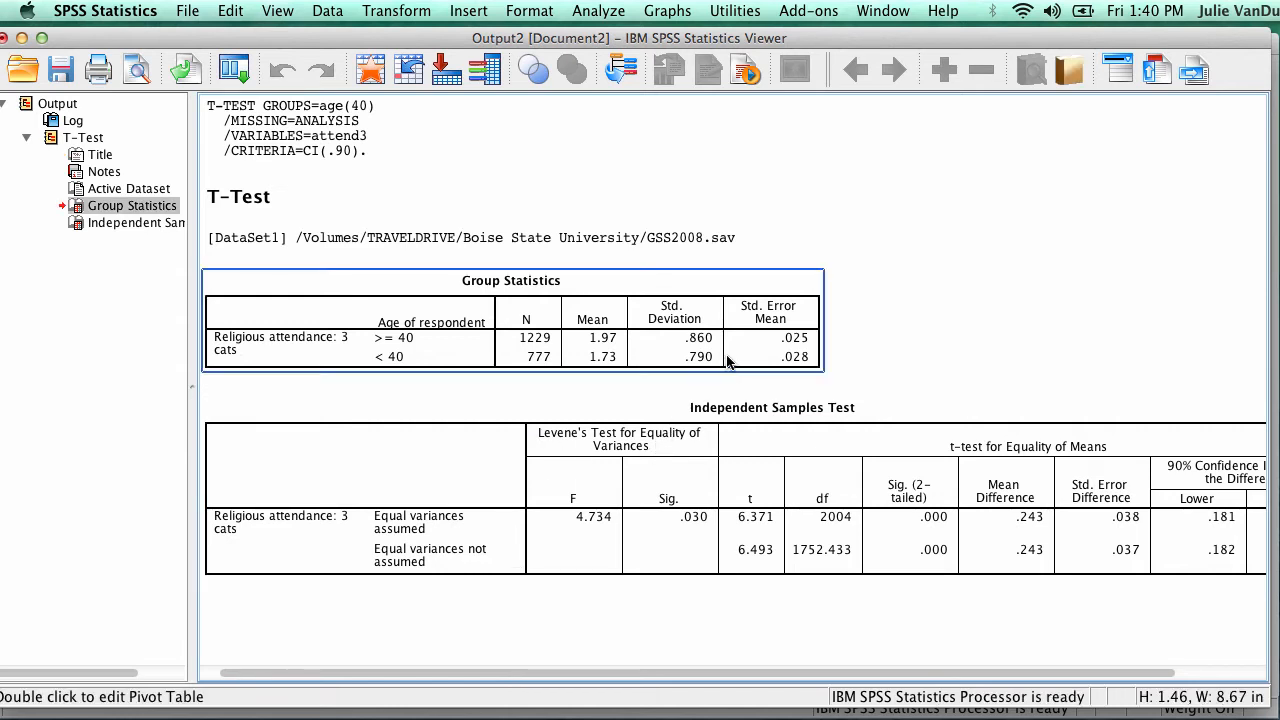
mouse_move(728, 363)
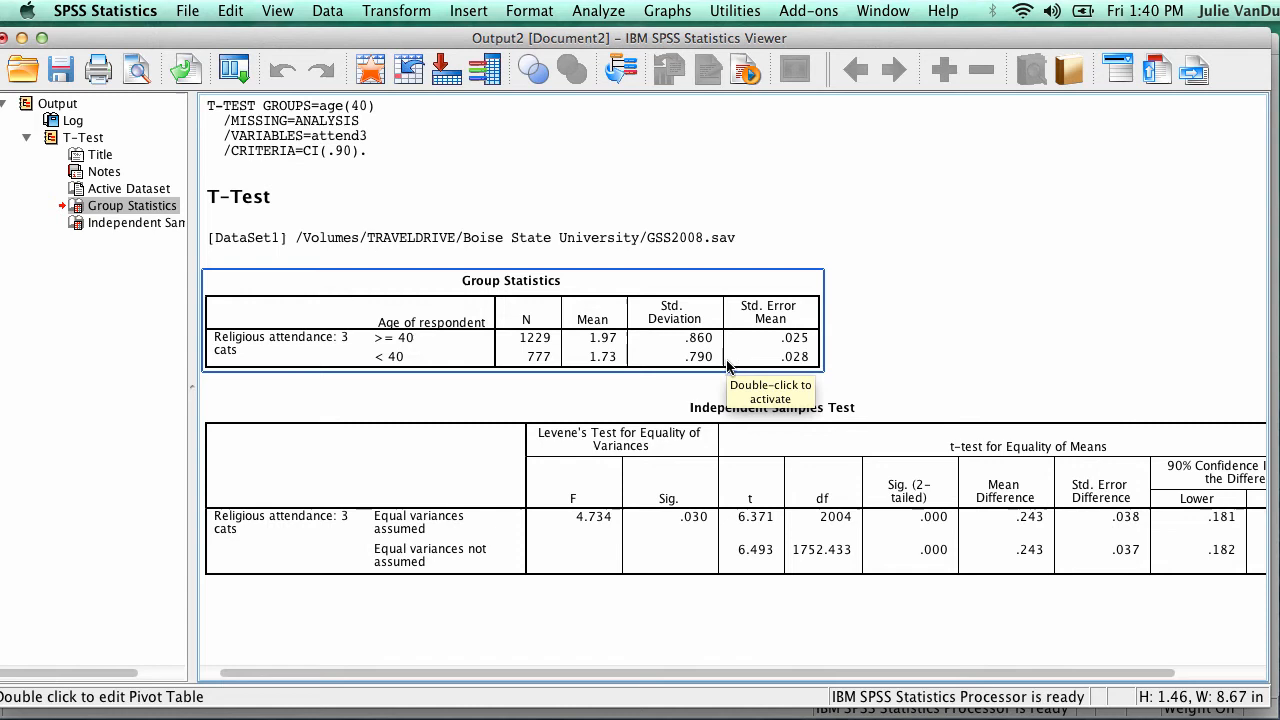
mouse_move(578, 357)
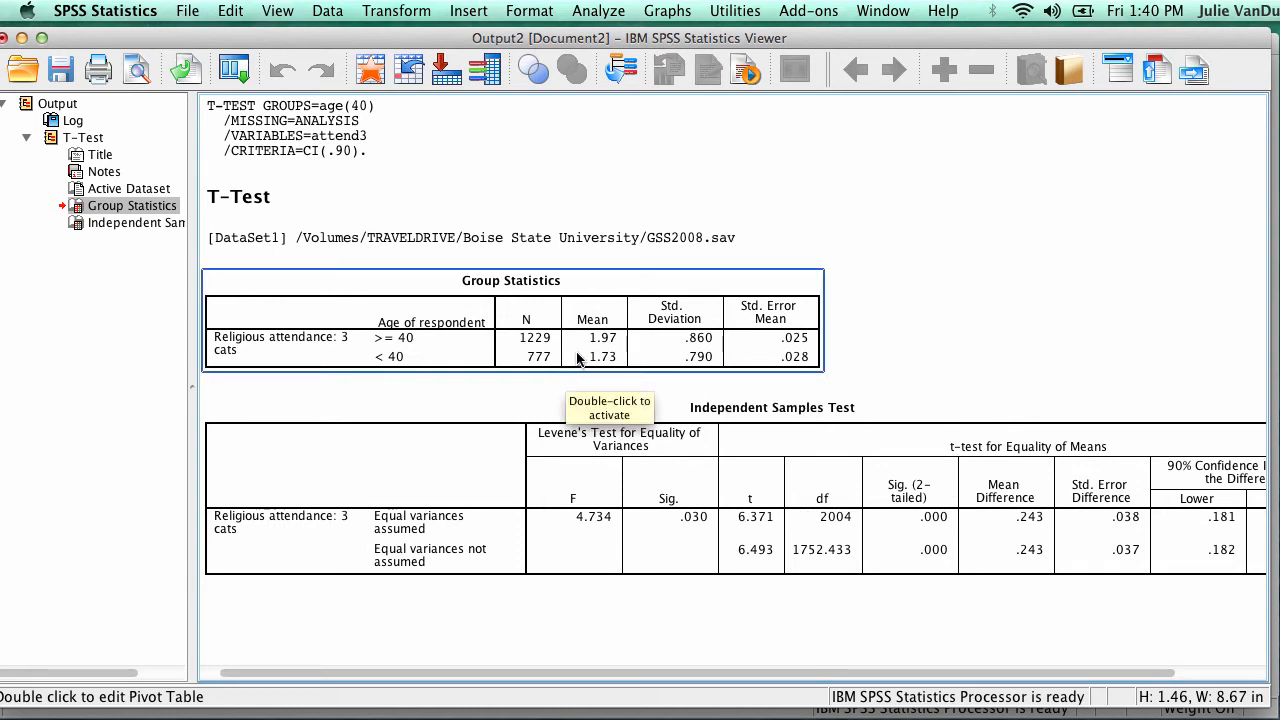
mouse_move(476, 349)
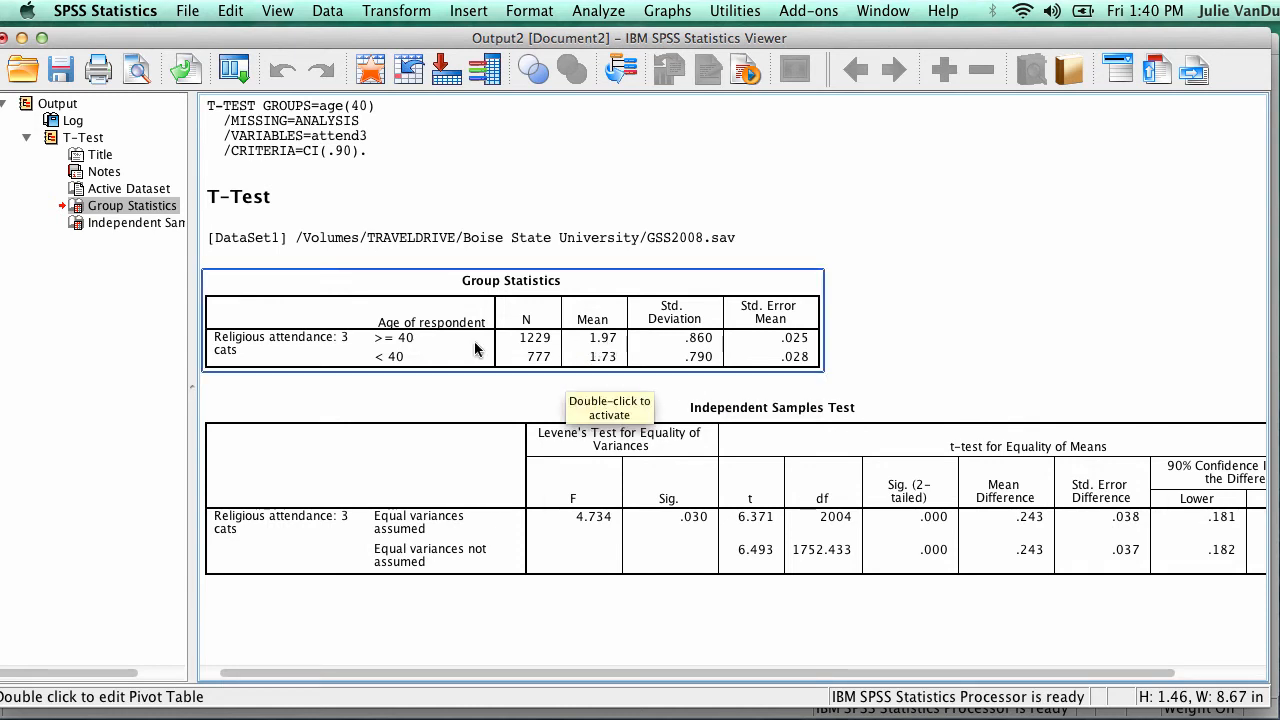
mouse_move(395, 367)
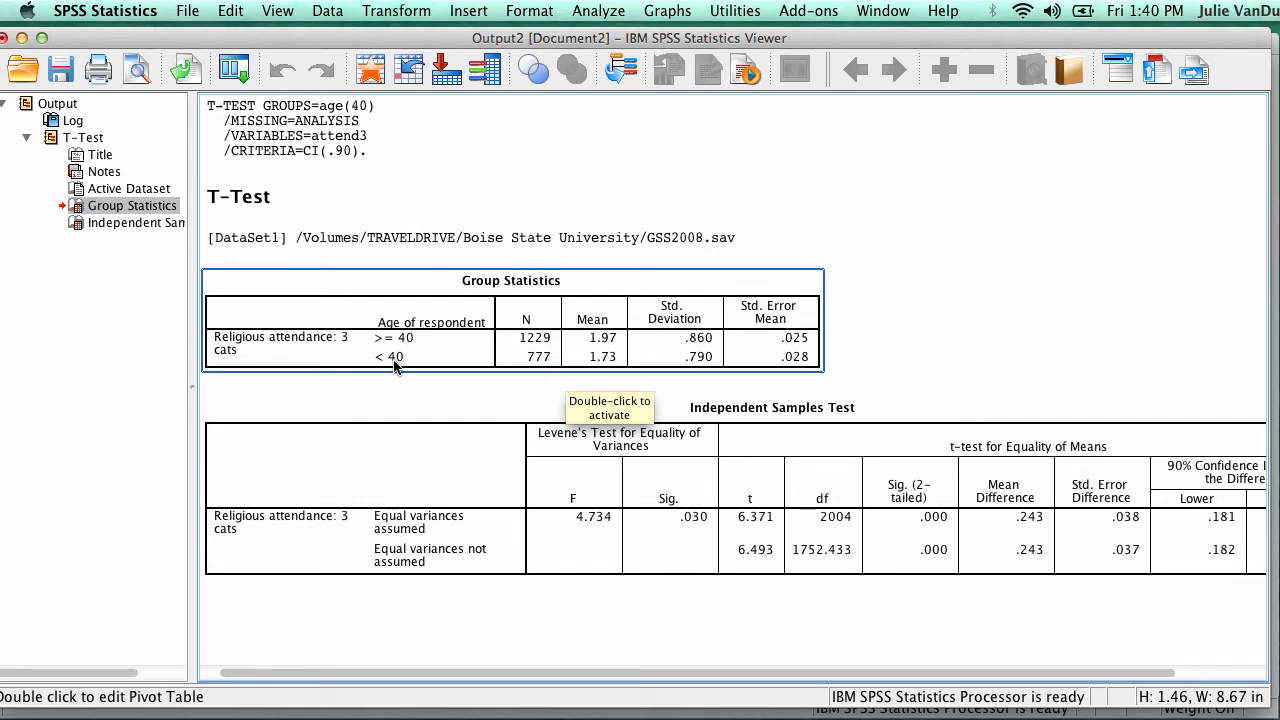
mouse_move(610, 350)
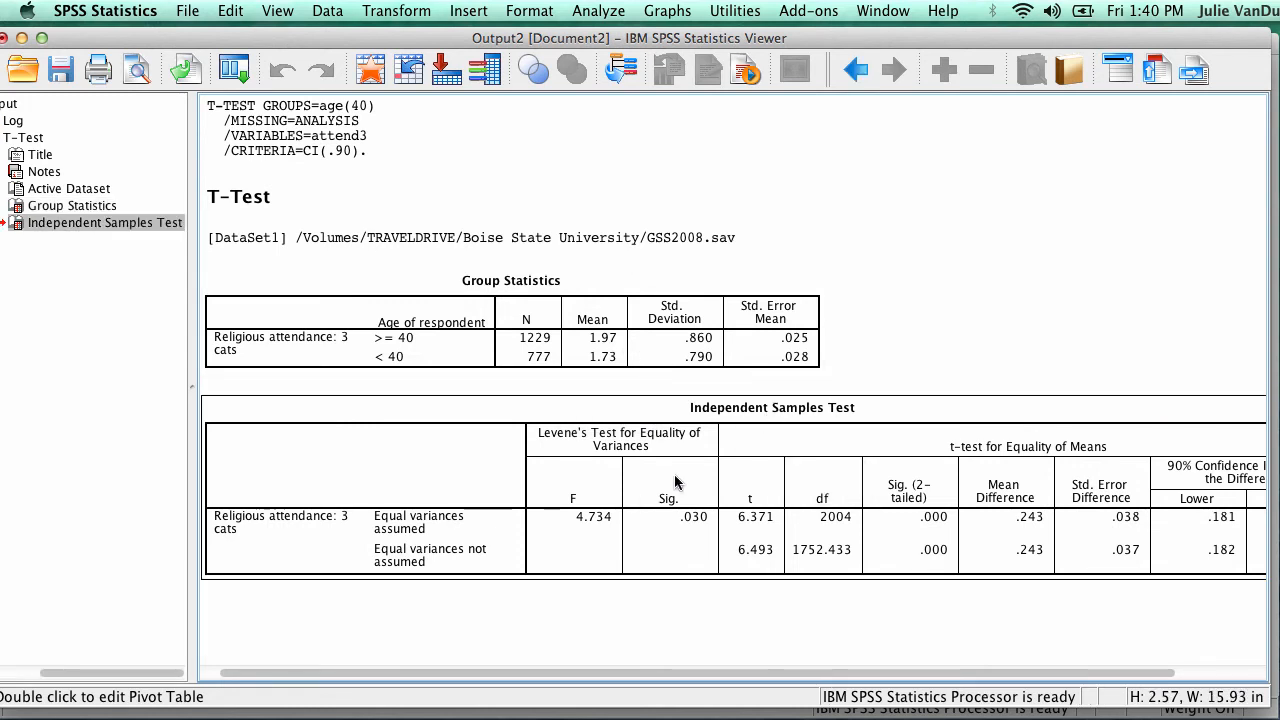
mouse_move(788, 462)
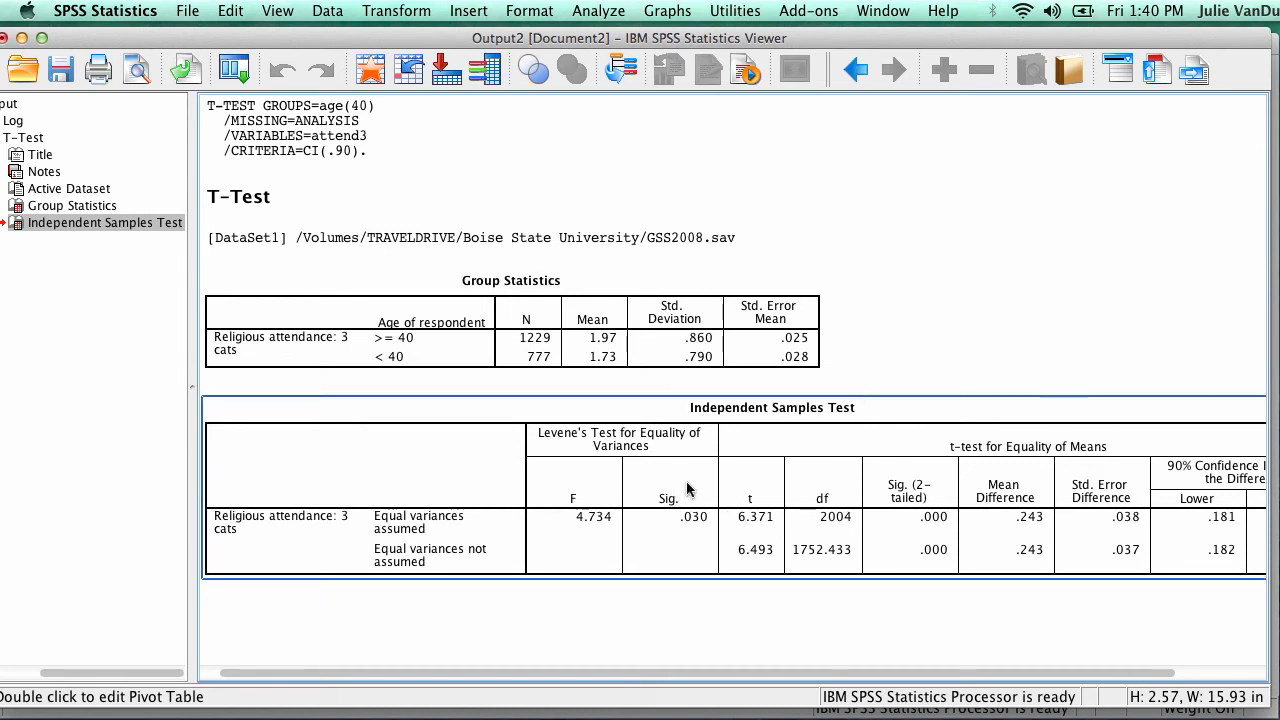
mouse_move(688, 490)
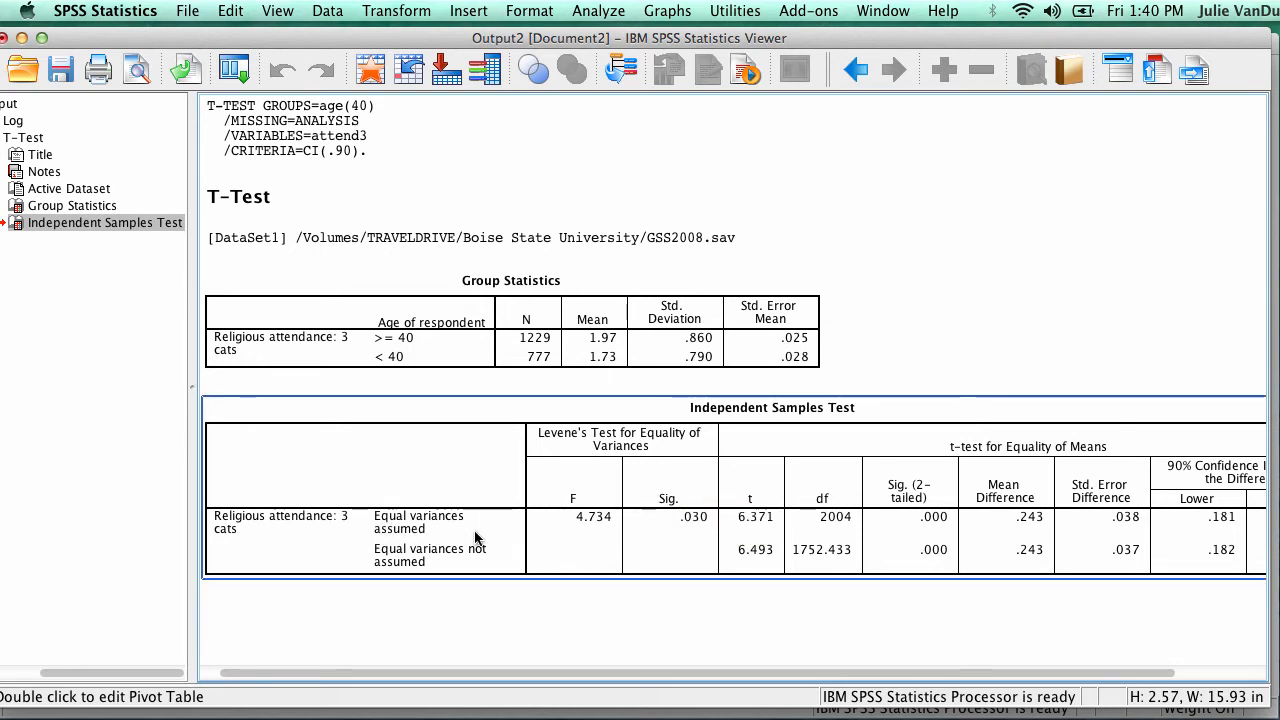
mouse_move(643, 580)
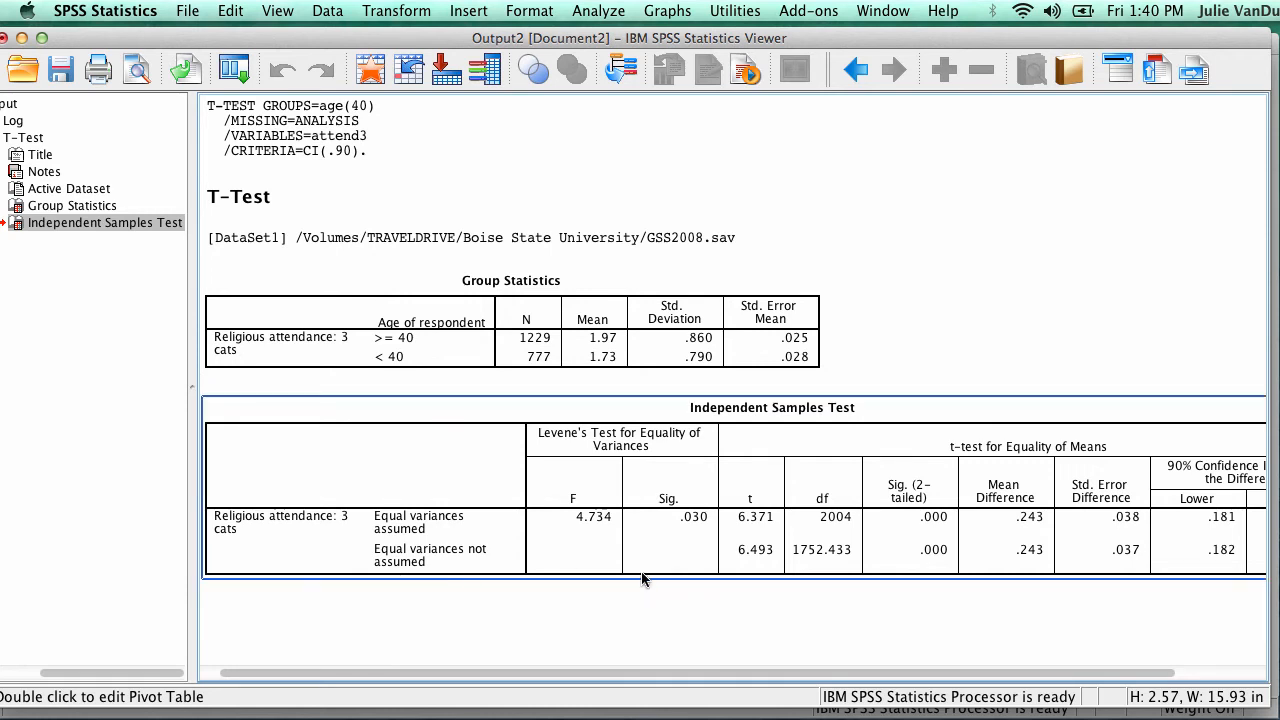
mouse_move(670, 540)
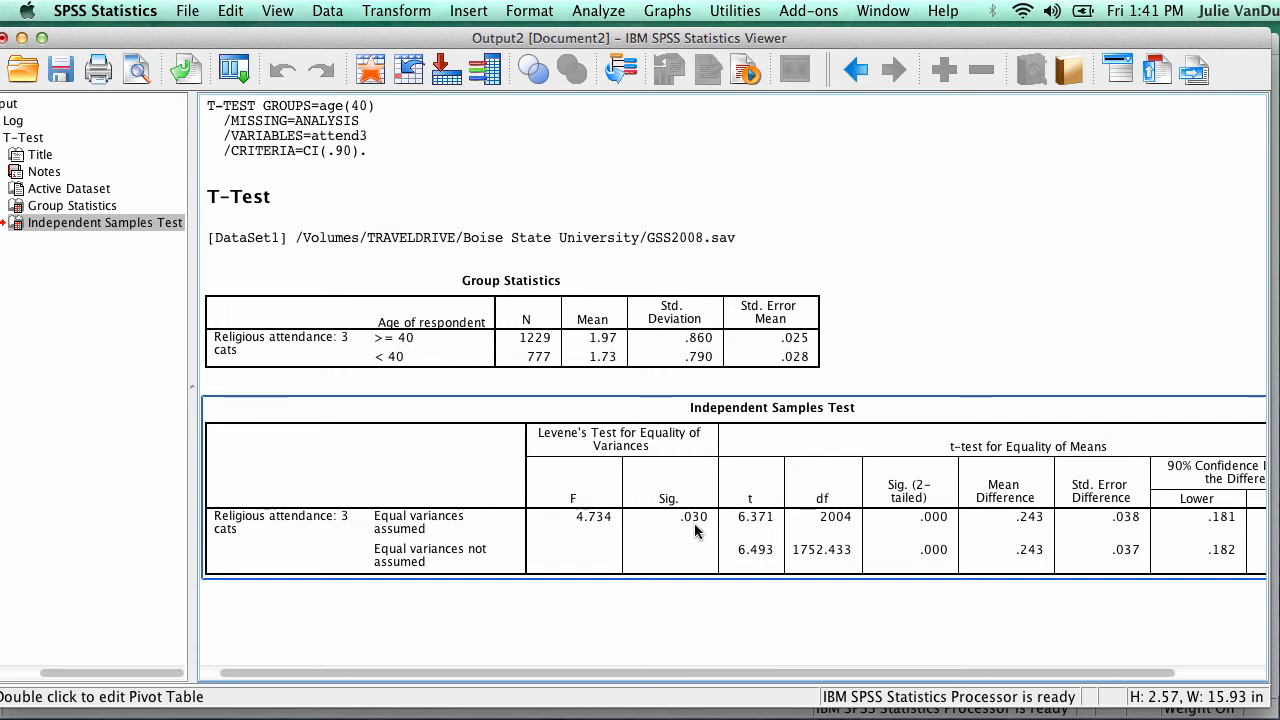
mouse_move(697, 530)
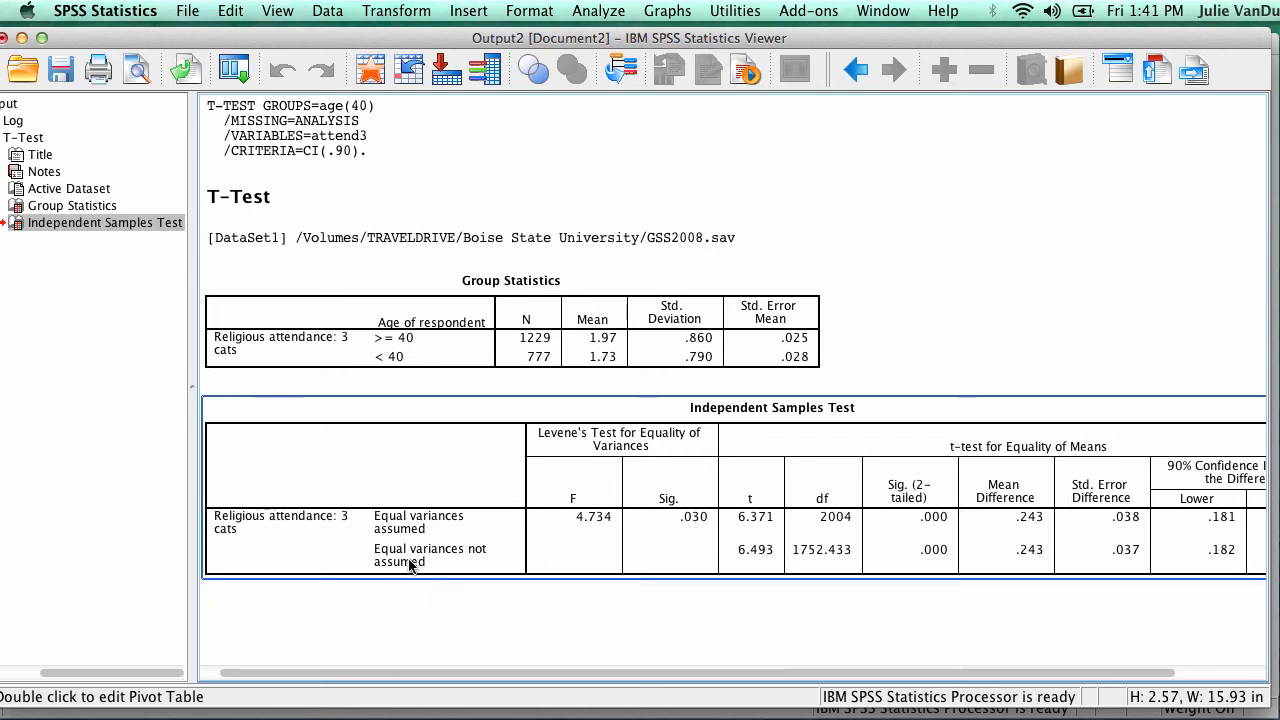
mouse_move(576, 567)
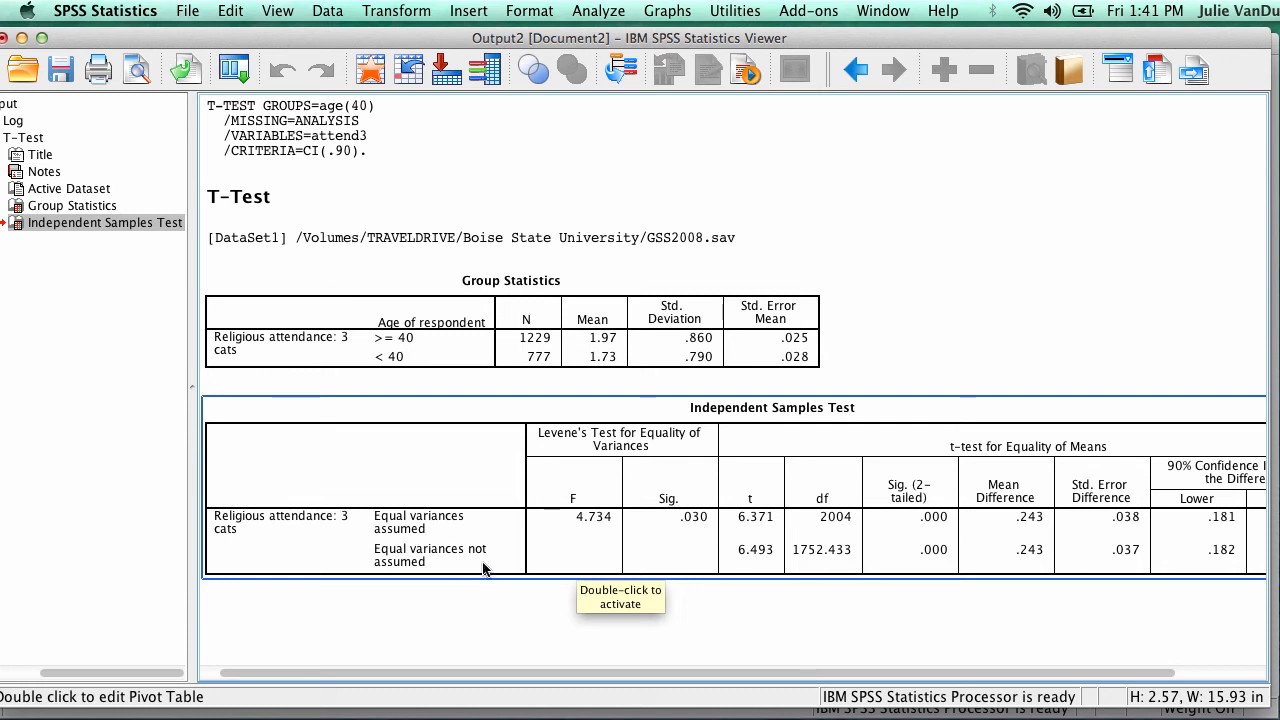
mouse_move(510, 566)
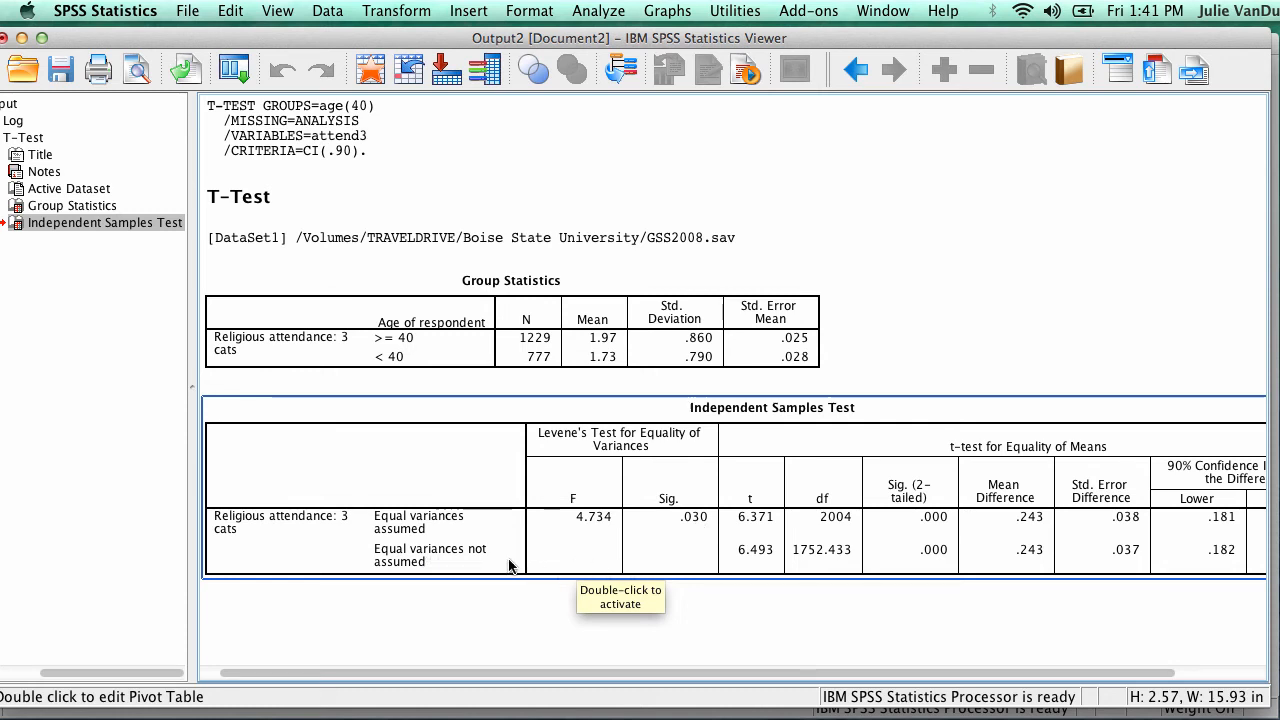
mouse_move(835, 575)
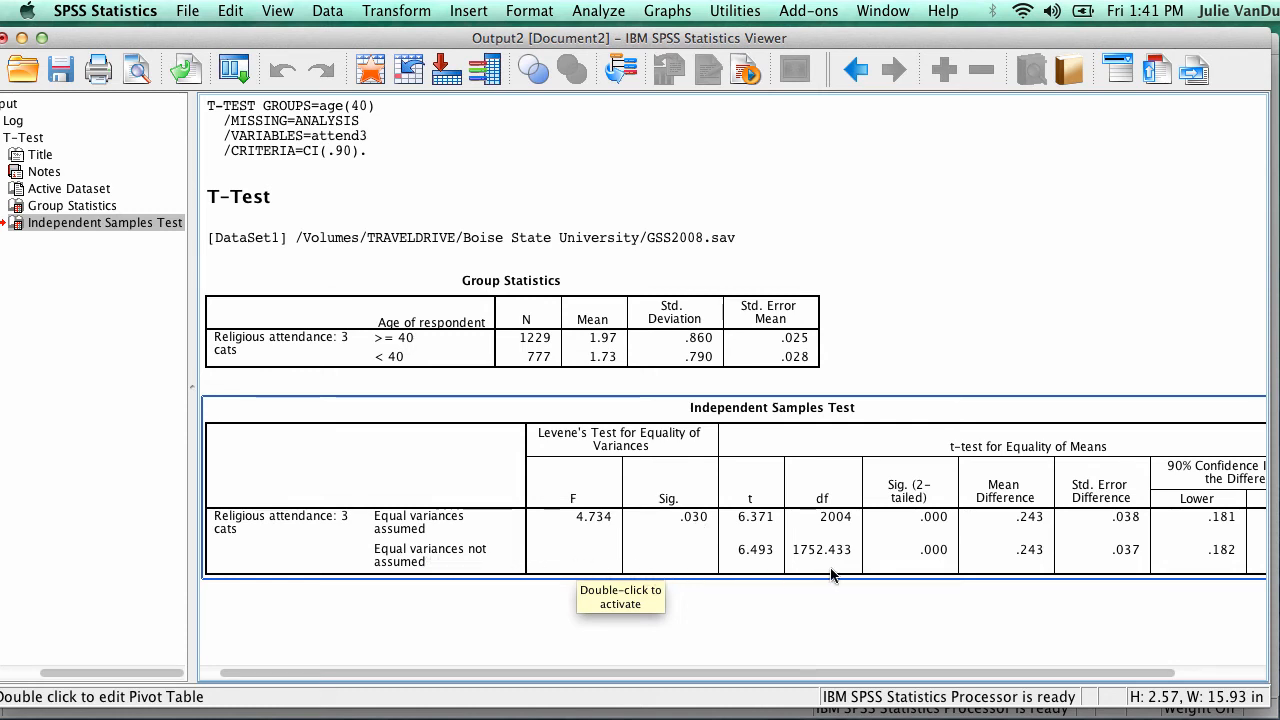
mouse_move(1035, 562)
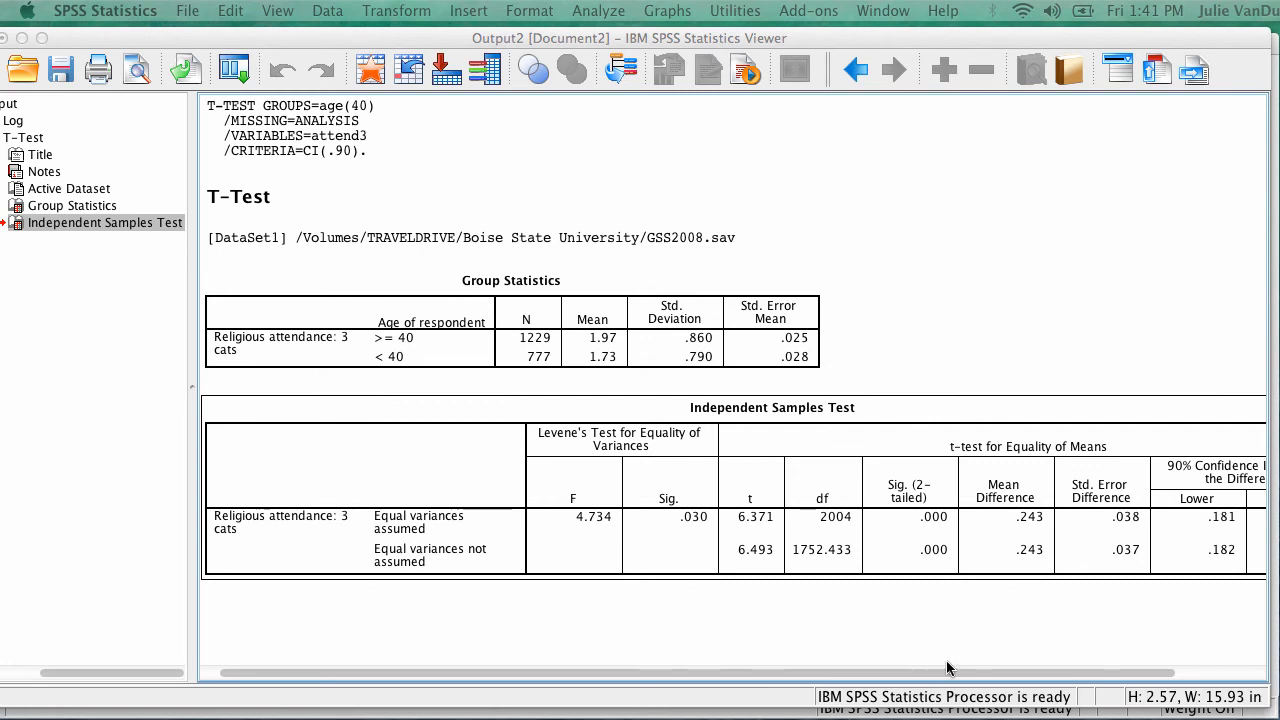
mouse_move(955, 560)
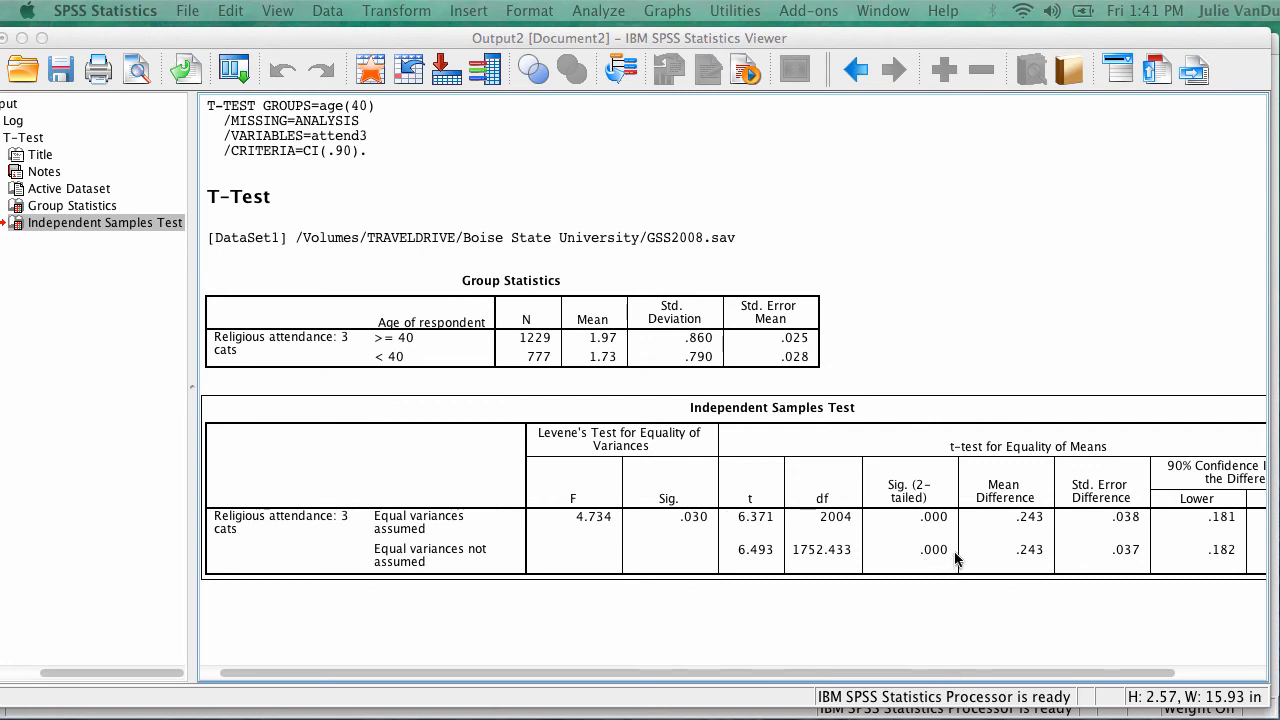
mouse_move(949, 573)
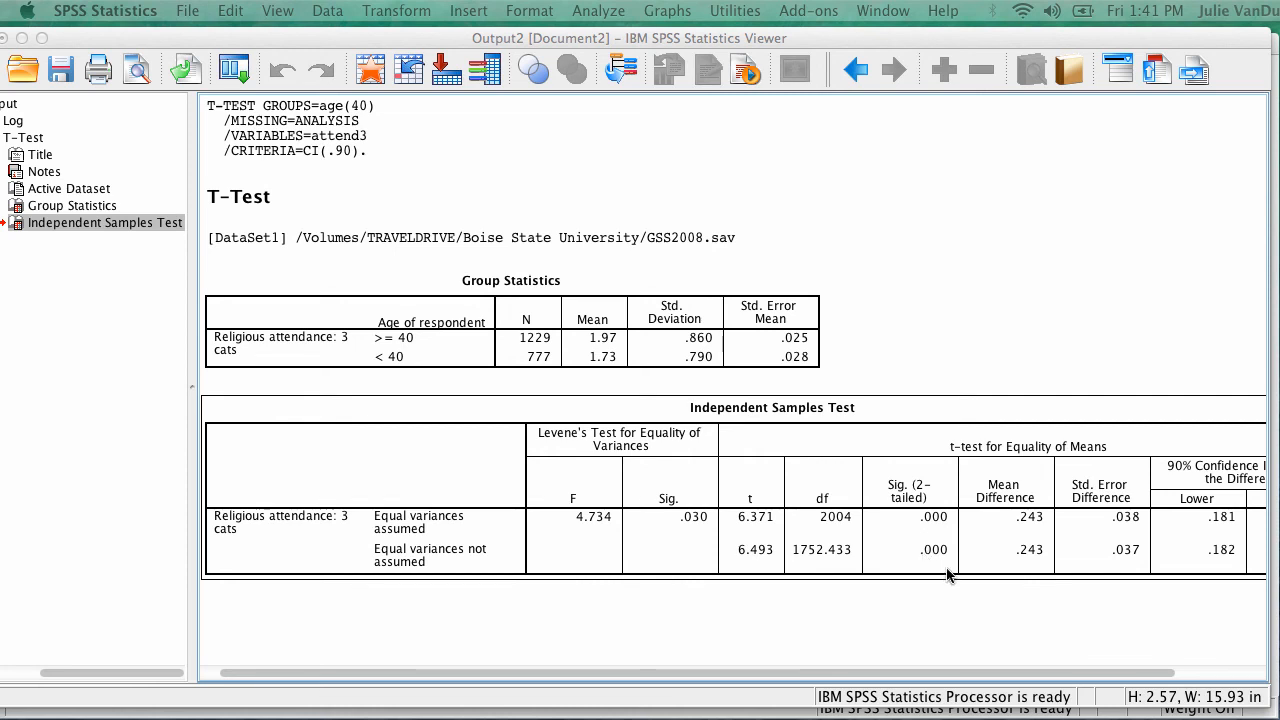
mouse_move(937, 565)
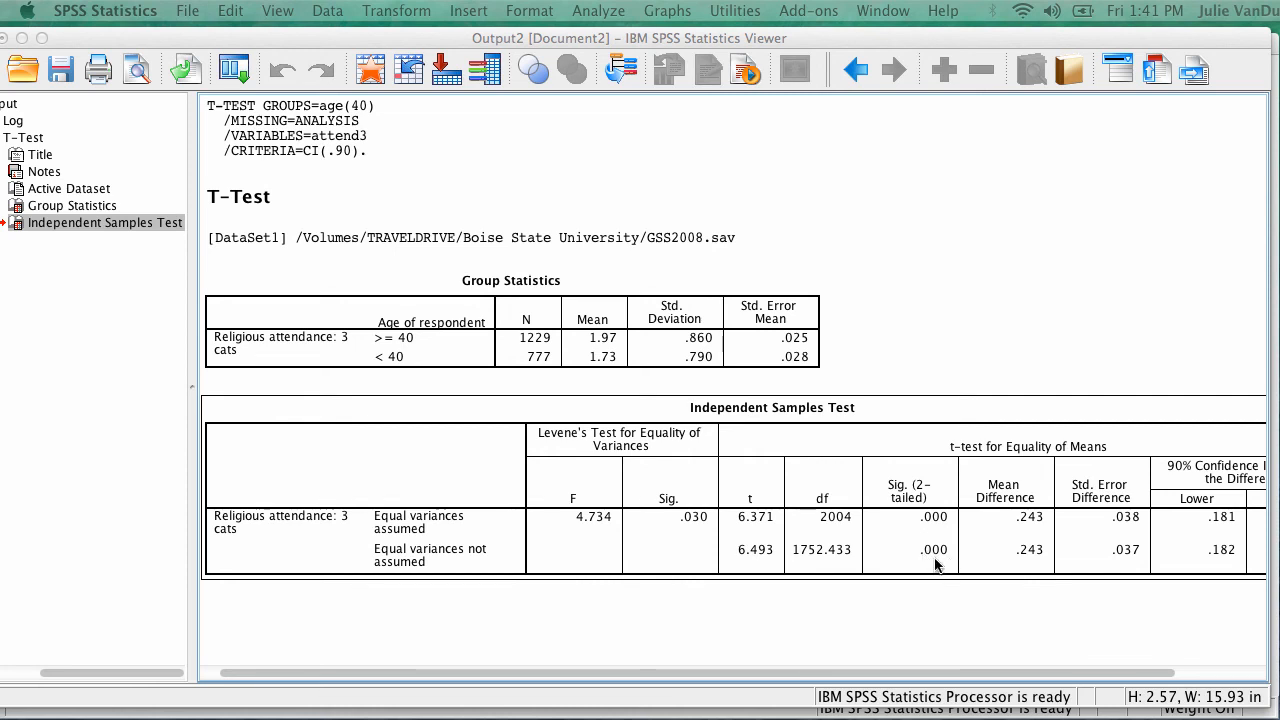